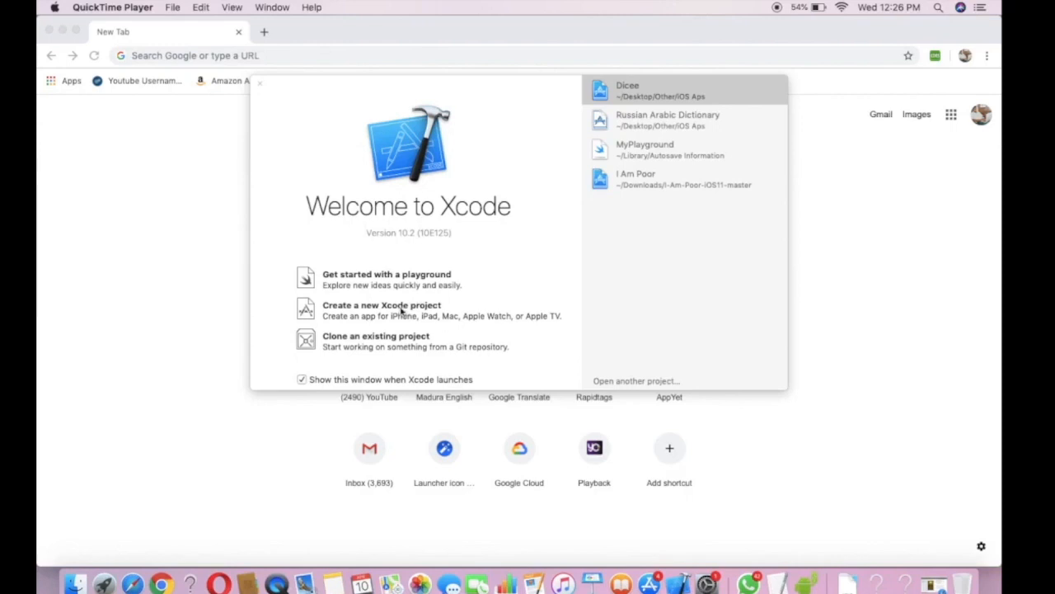
Create a new Single View App project and name its product ImageView.
click(381, 310)
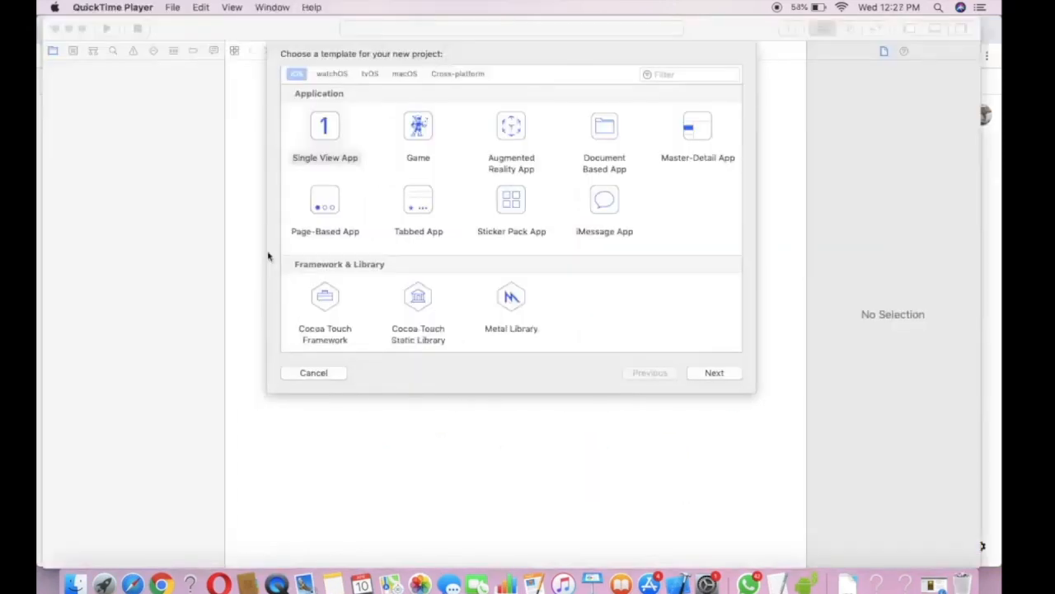
mouse_move(333, 129)
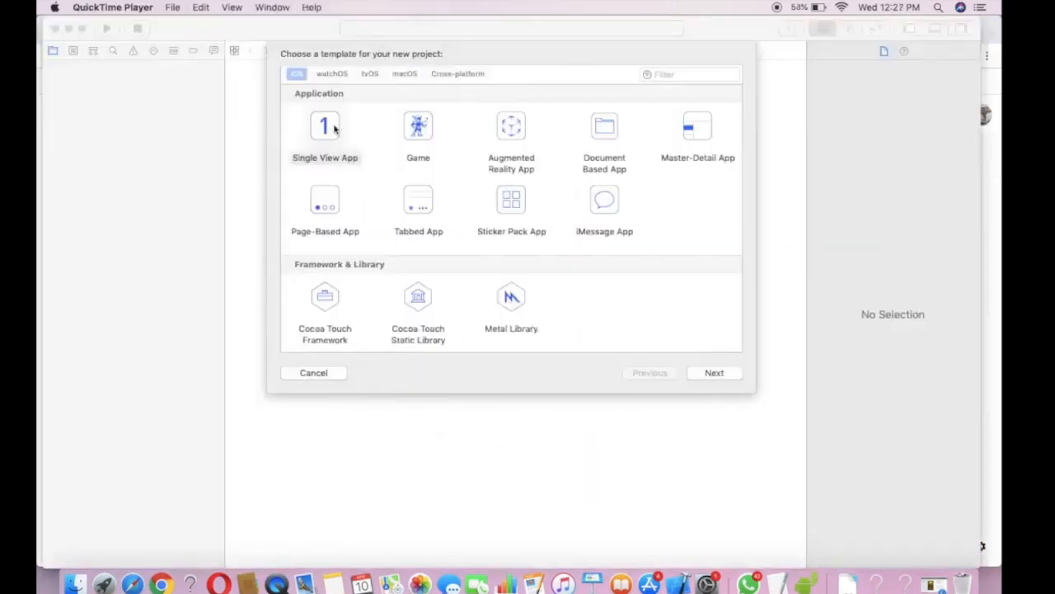
click(324, 132)
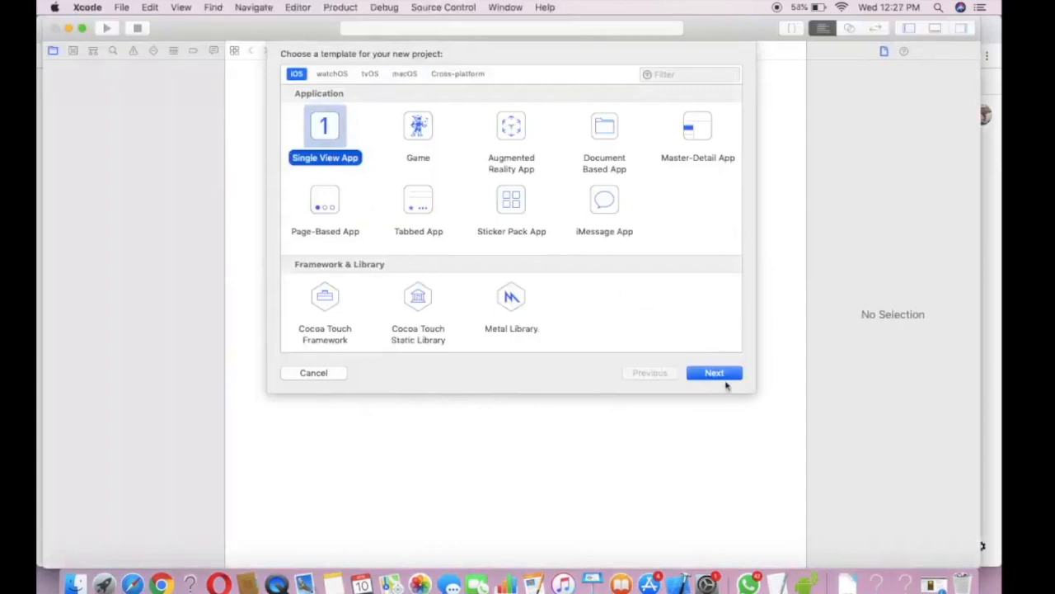
click(714, 373)
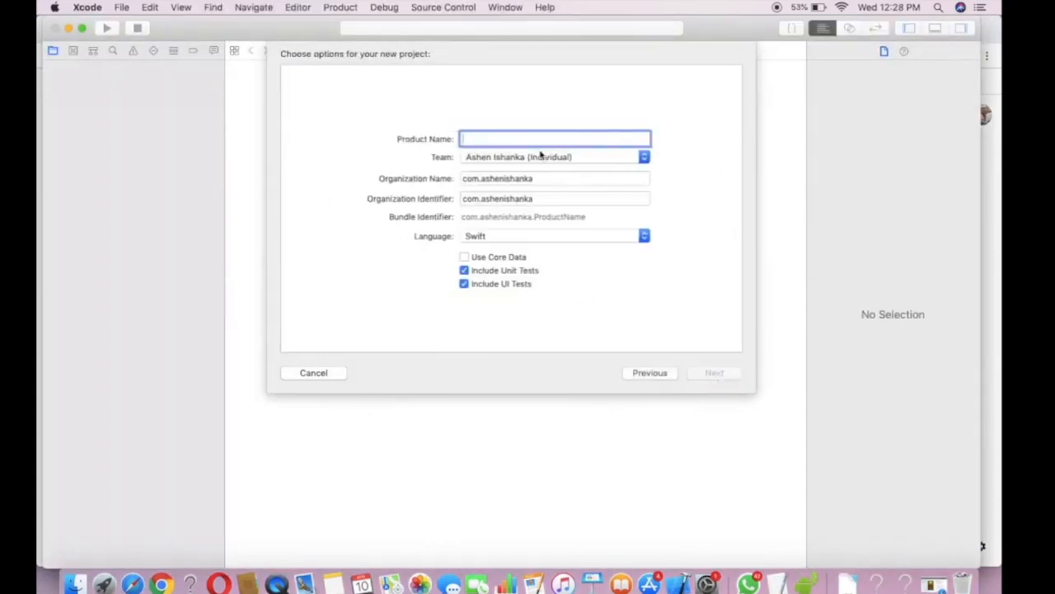
text(ImageView)
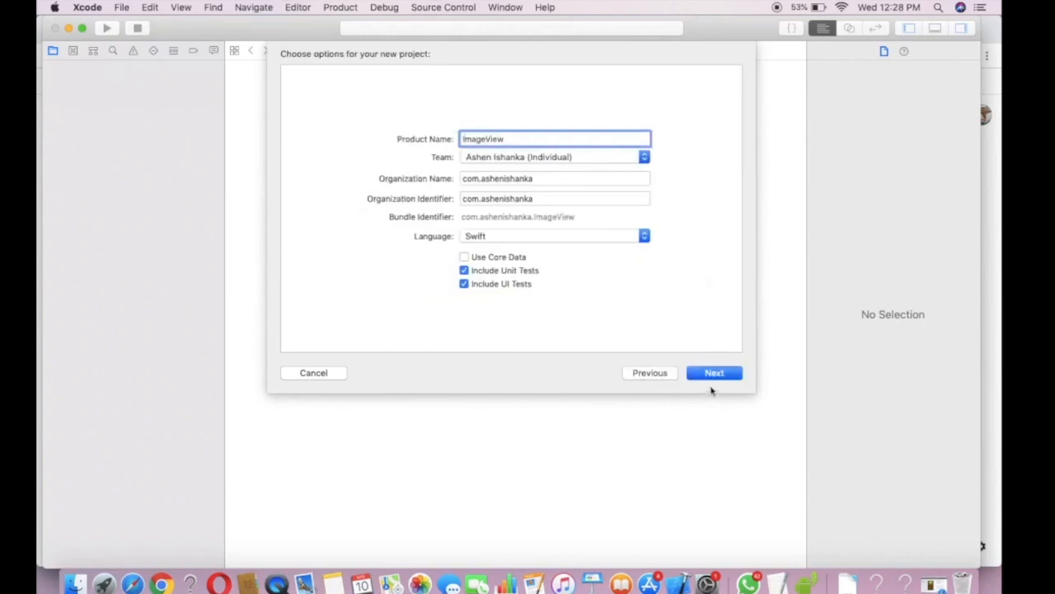
click(714, 373)
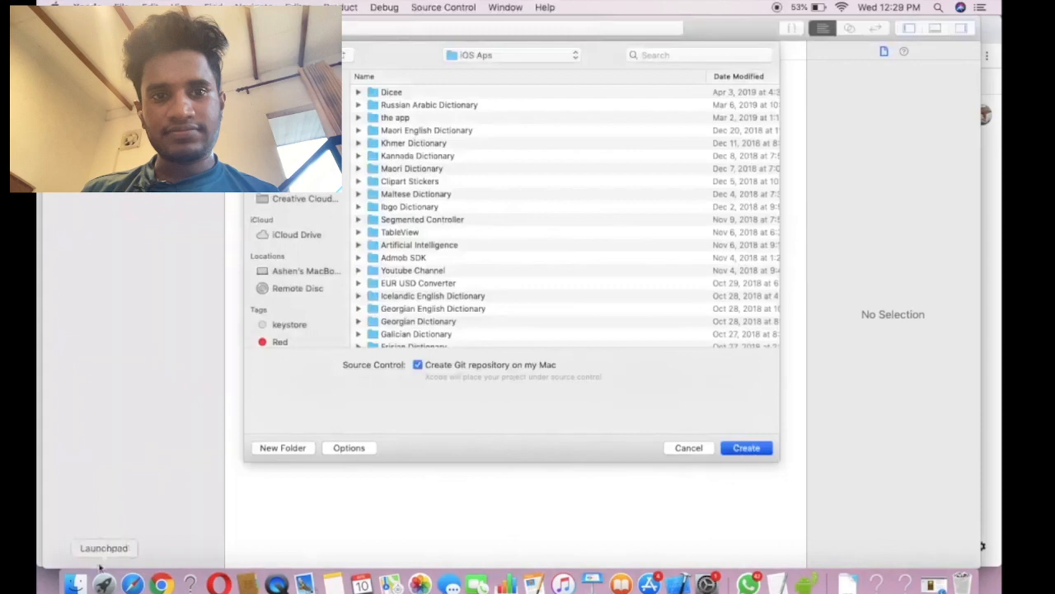
Save the brown rabbit and white rabbit photos from Google Images to Downloads.
click(745, 446)
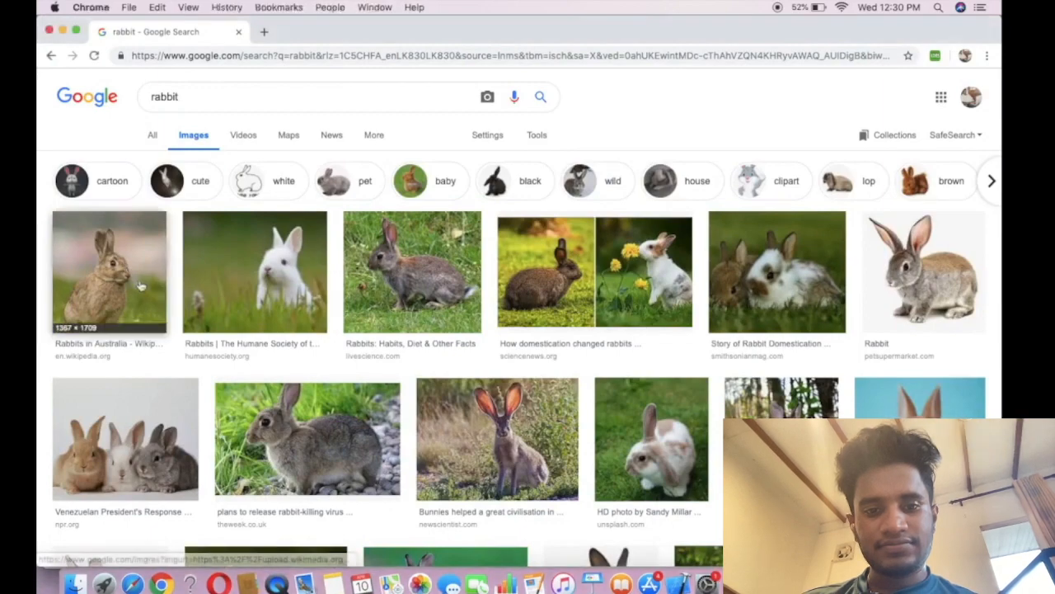
right_click(108, 272)
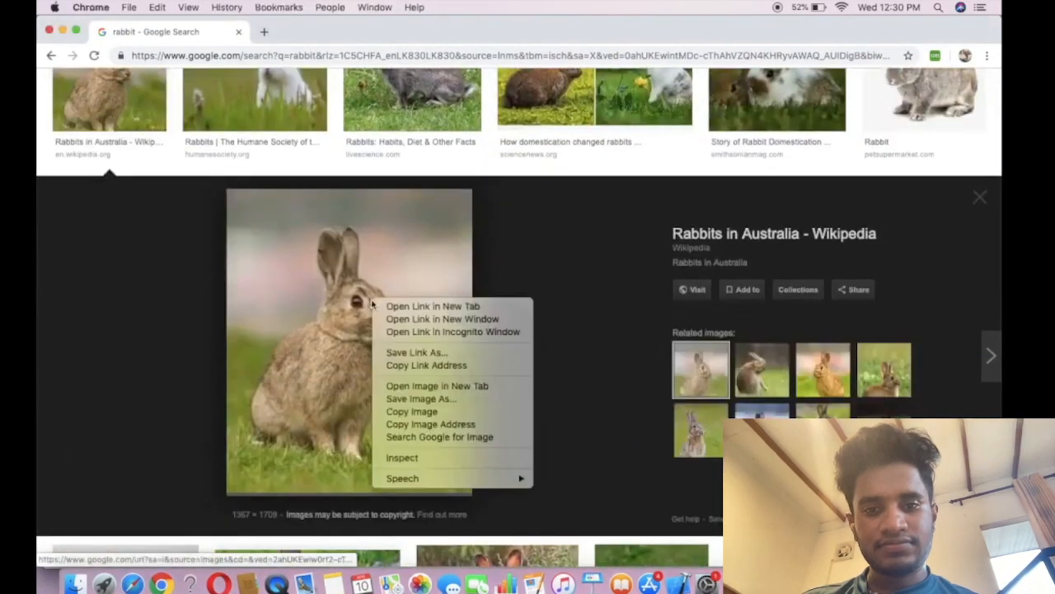
click(448, 399)
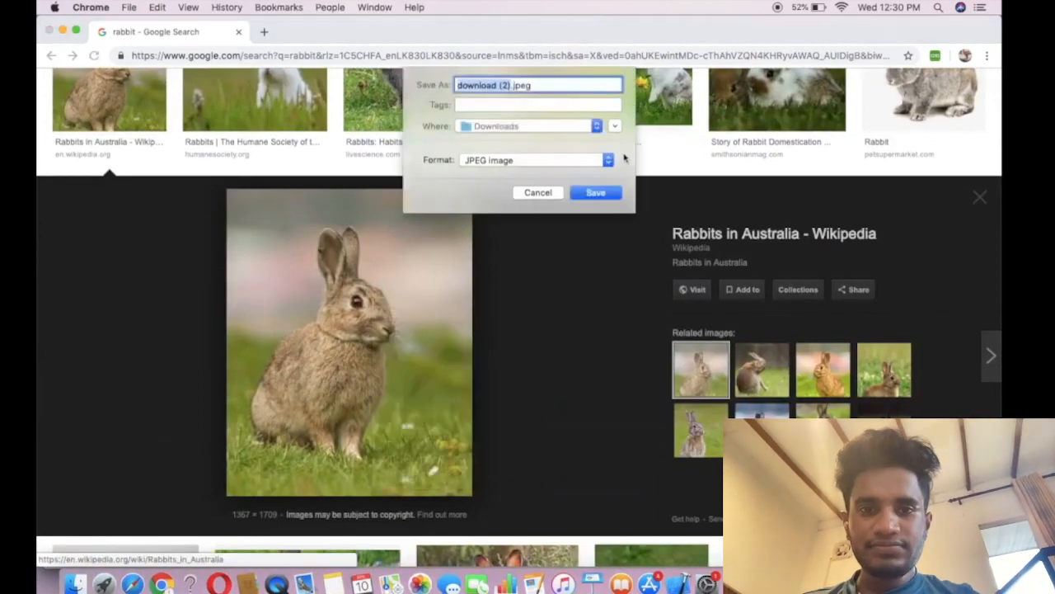
click(595, 191)
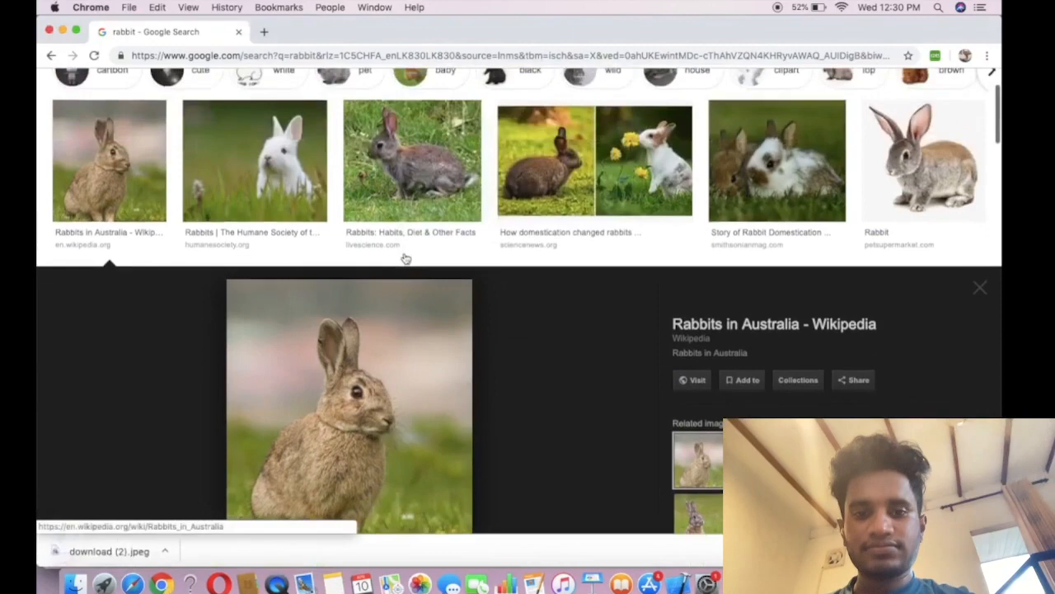
right_click(349, 341)
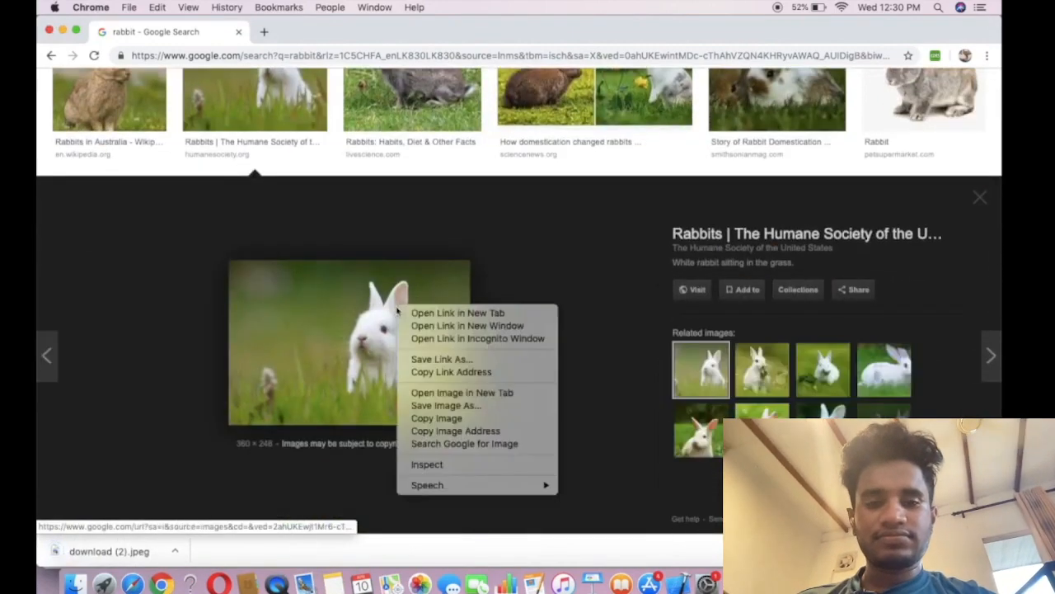
click(516, 421)
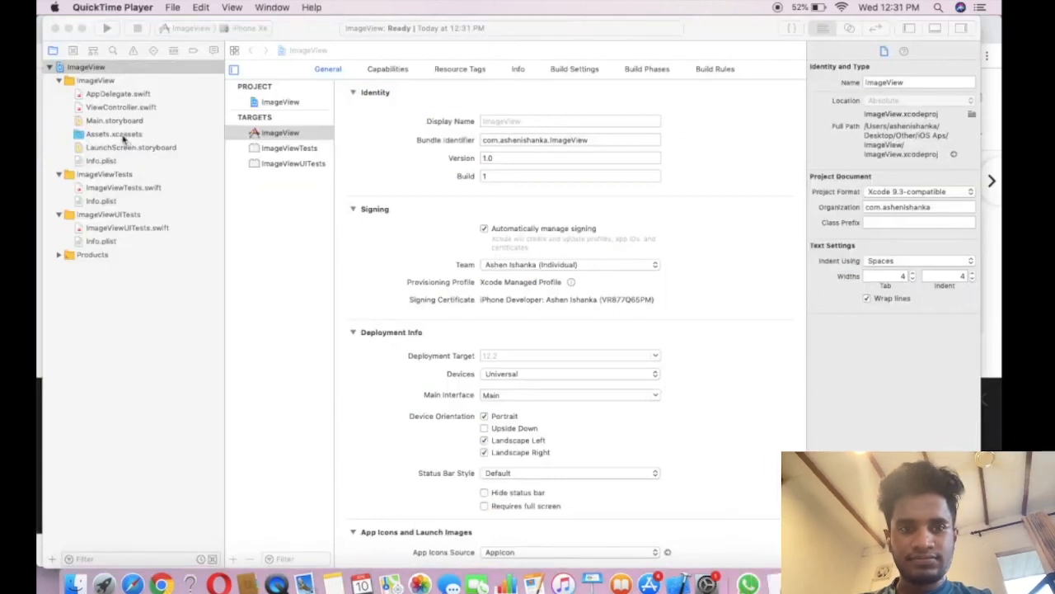
In Assets.xcassets, rename the brown rabbit set 'first' and the white rabbit set 'second'.
click(114, 133)
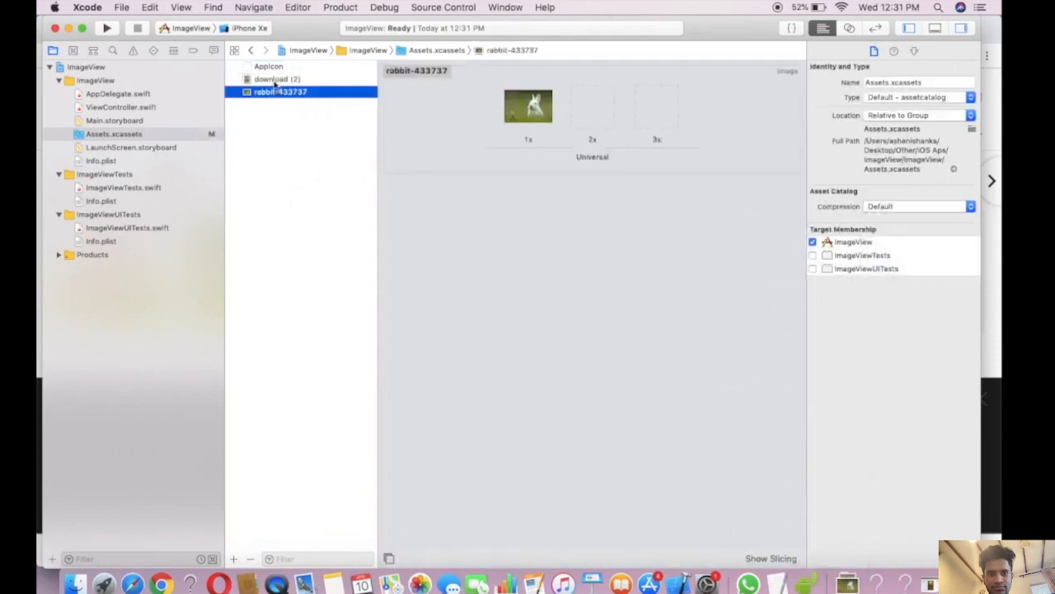
click(277, 79)
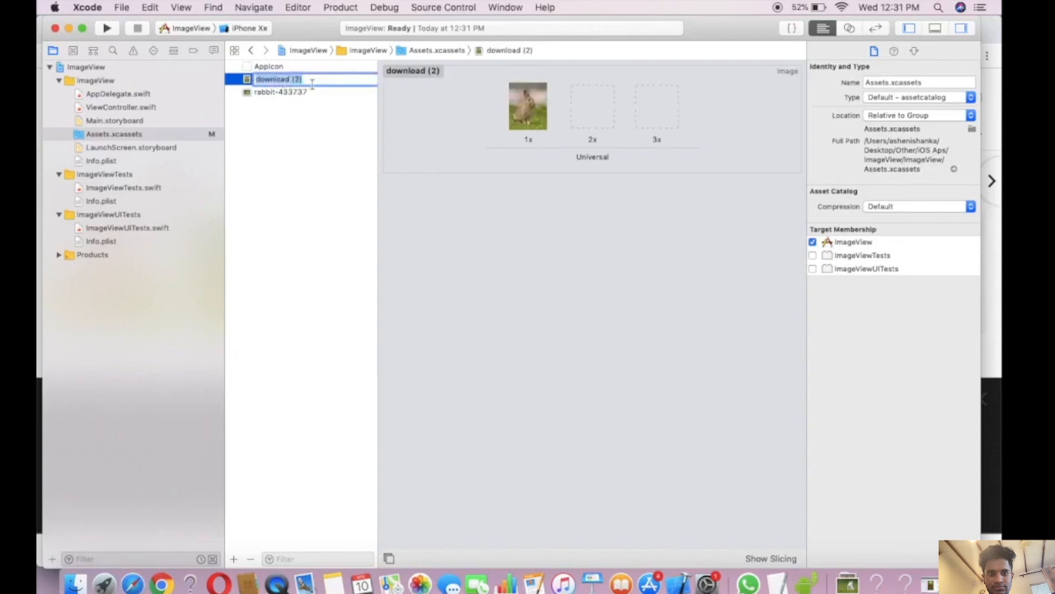
text(first)
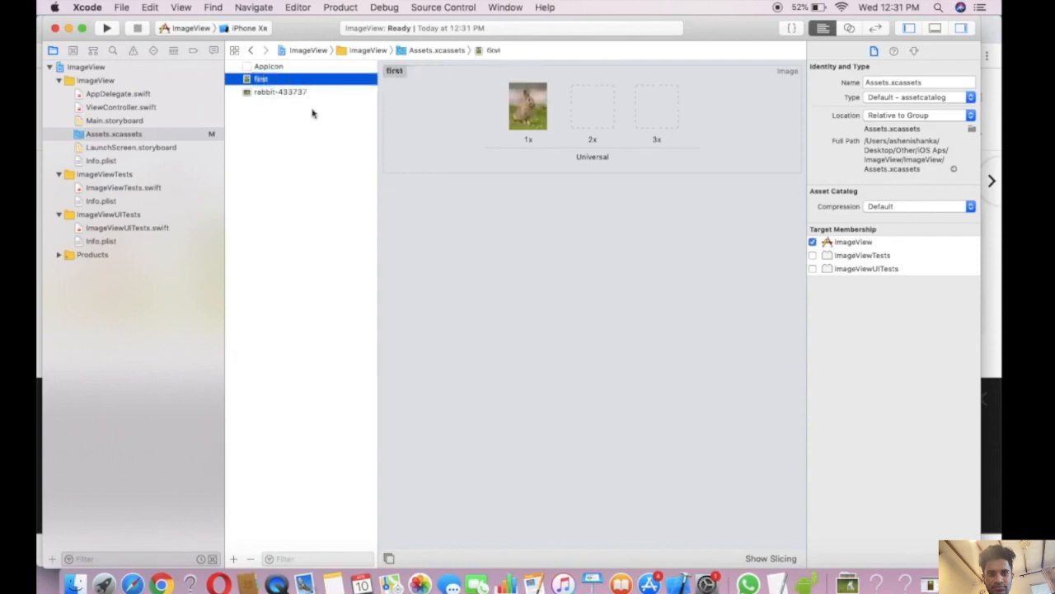
click(280, 92)
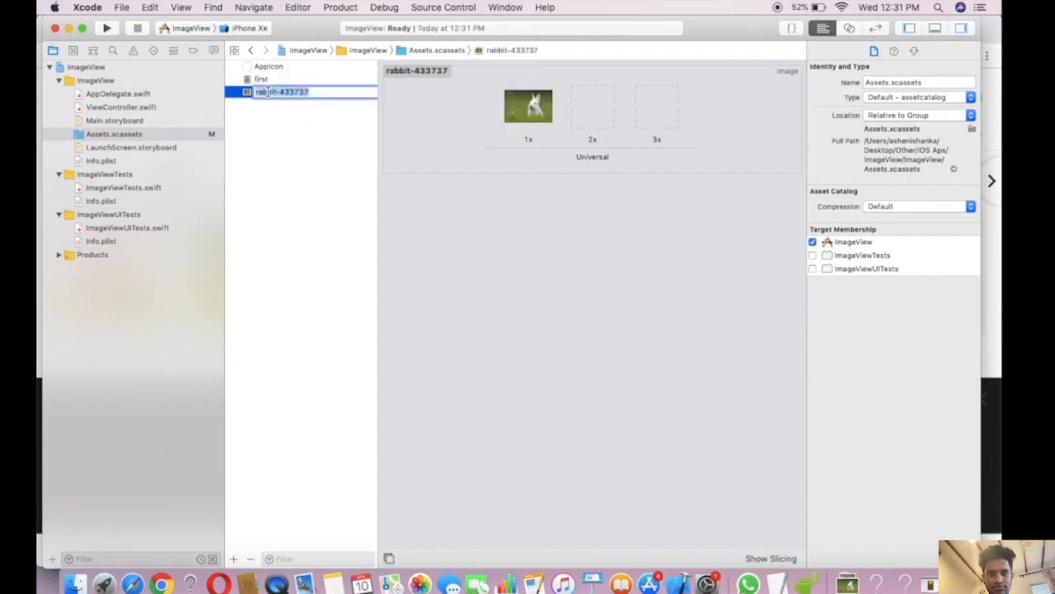
text(second)
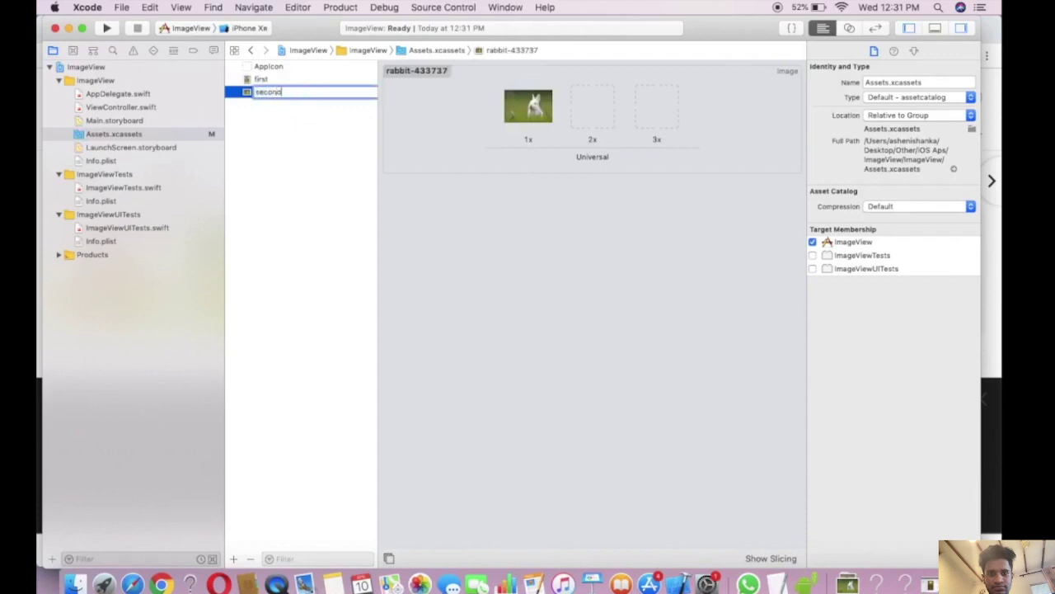
click(260, 79)
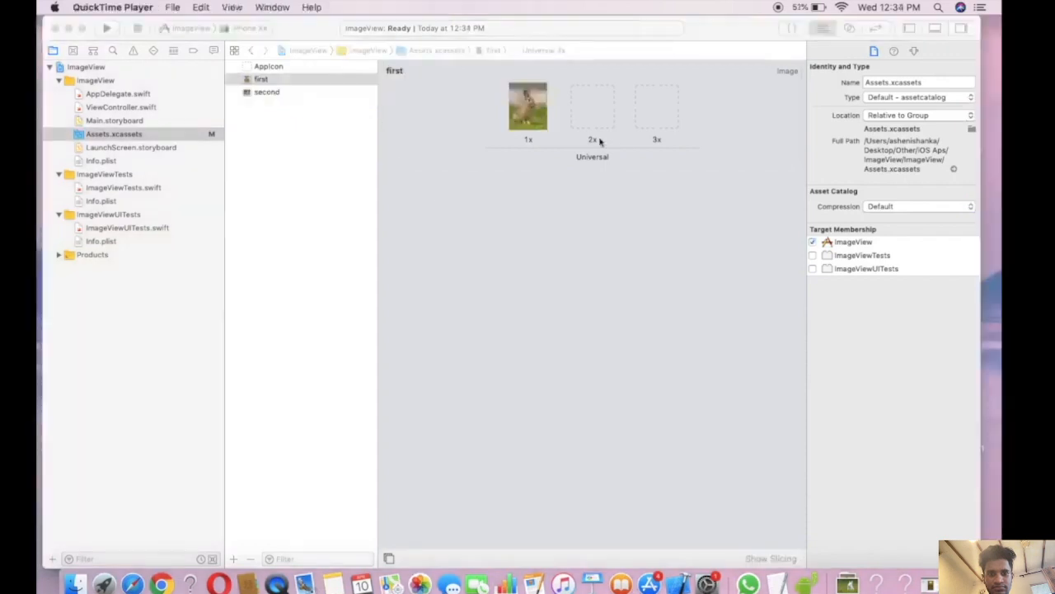
click(656, 107)
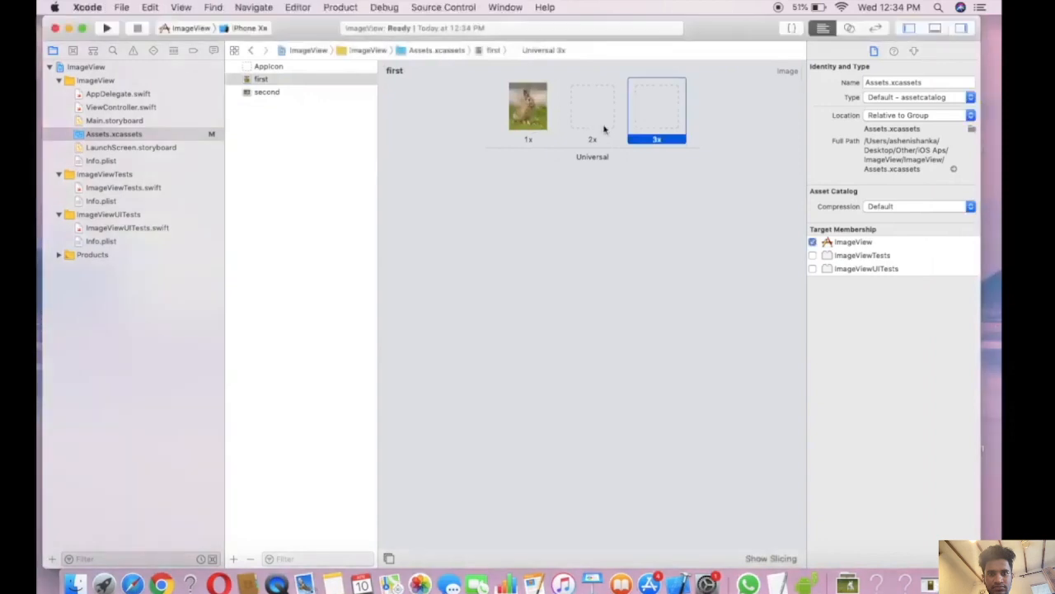
click(267, 92)
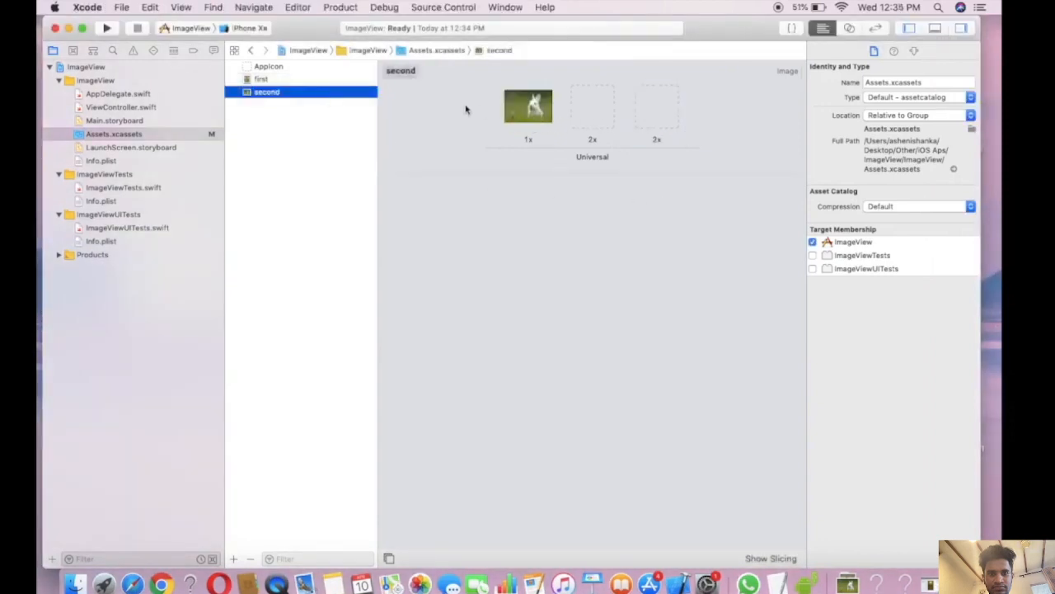
mouse_move(486, 96)
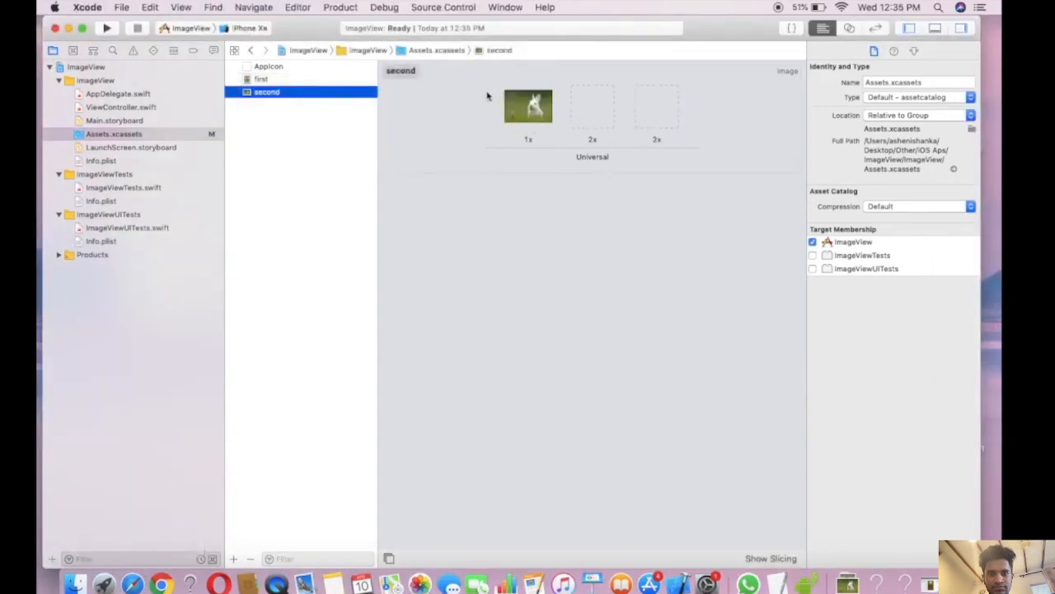
click(260, 79)
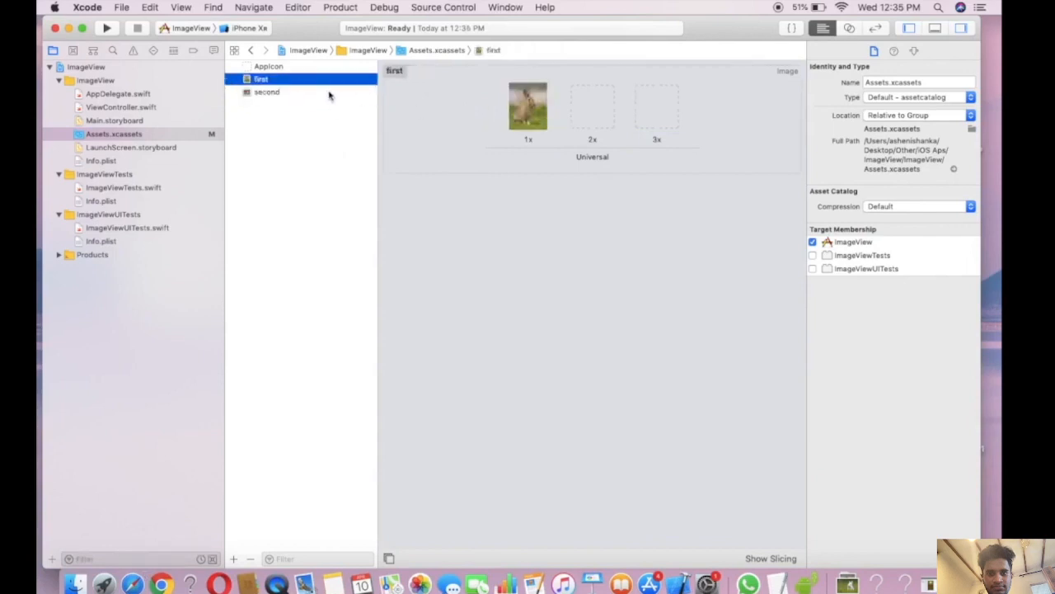
mouse_move(719, 153)
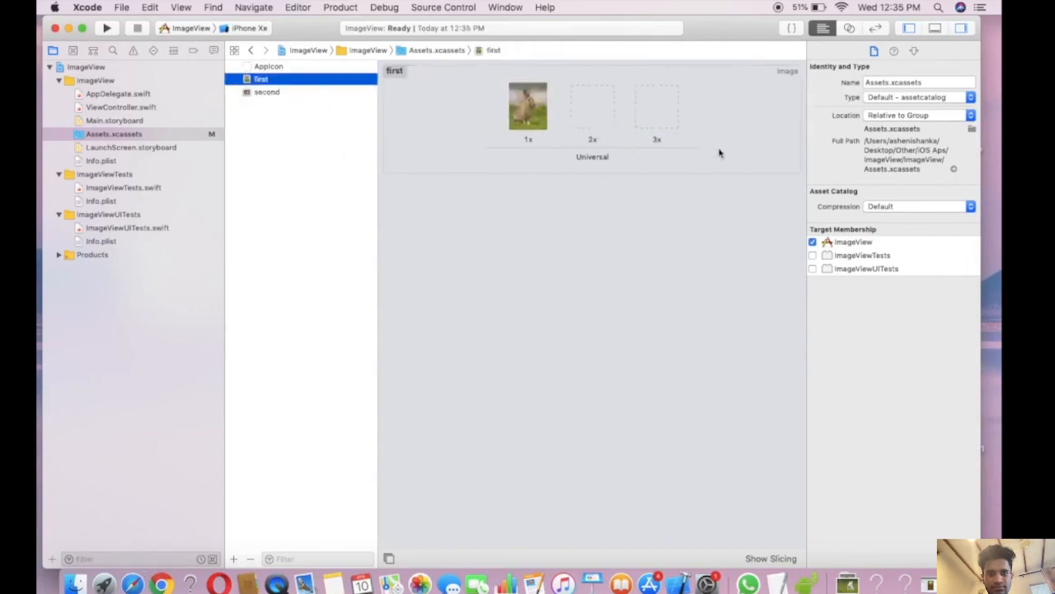
click(592, 107)
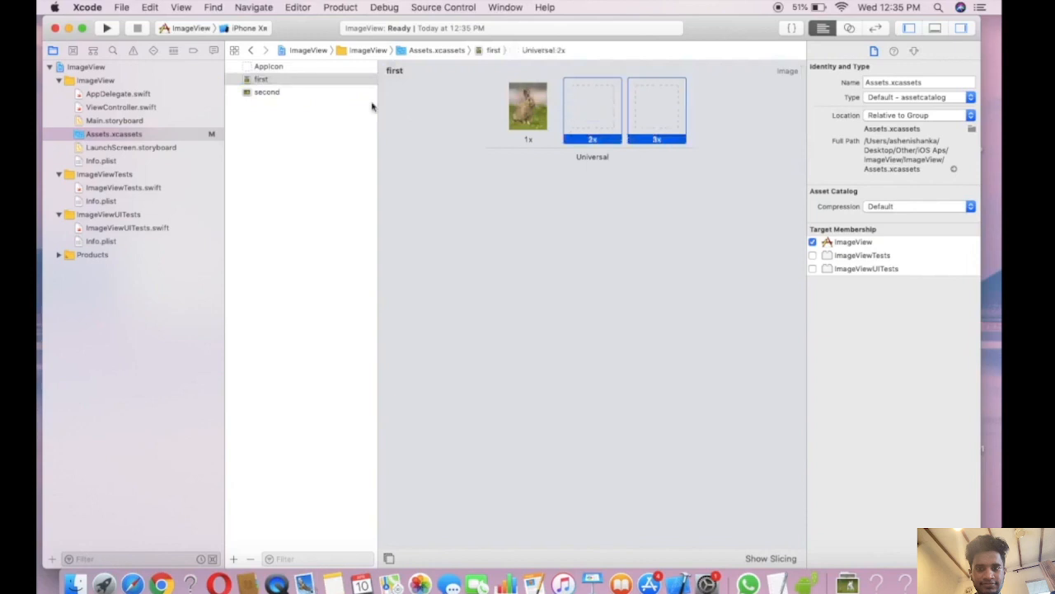
click(267, 92)
text(appicon.co)
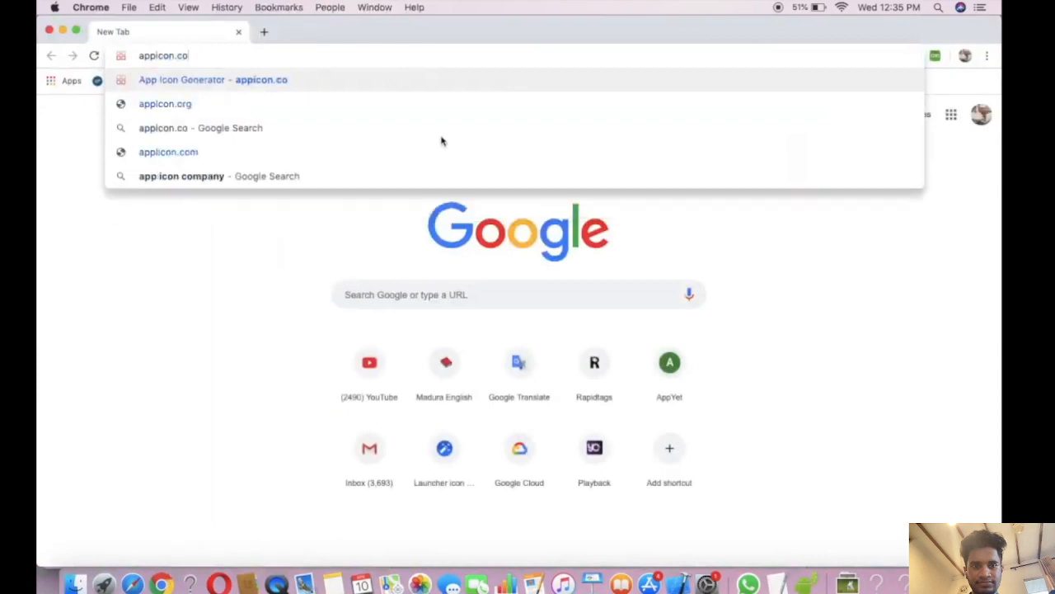
Load the rabbit images into App Icon Generator's Image Sets tool with Android turned off.
click(213, 79)
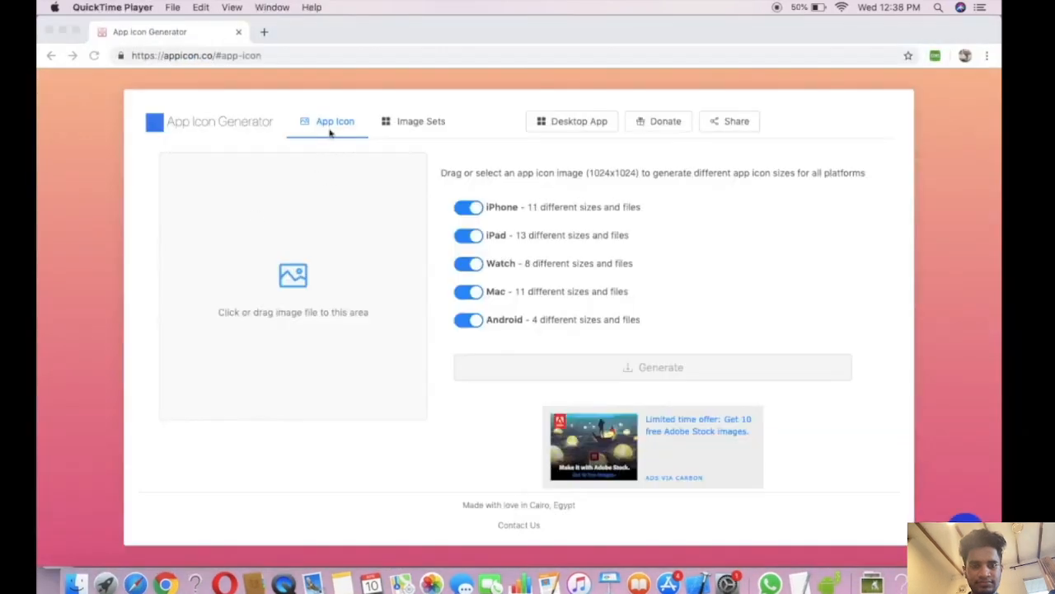
click(294, 231)
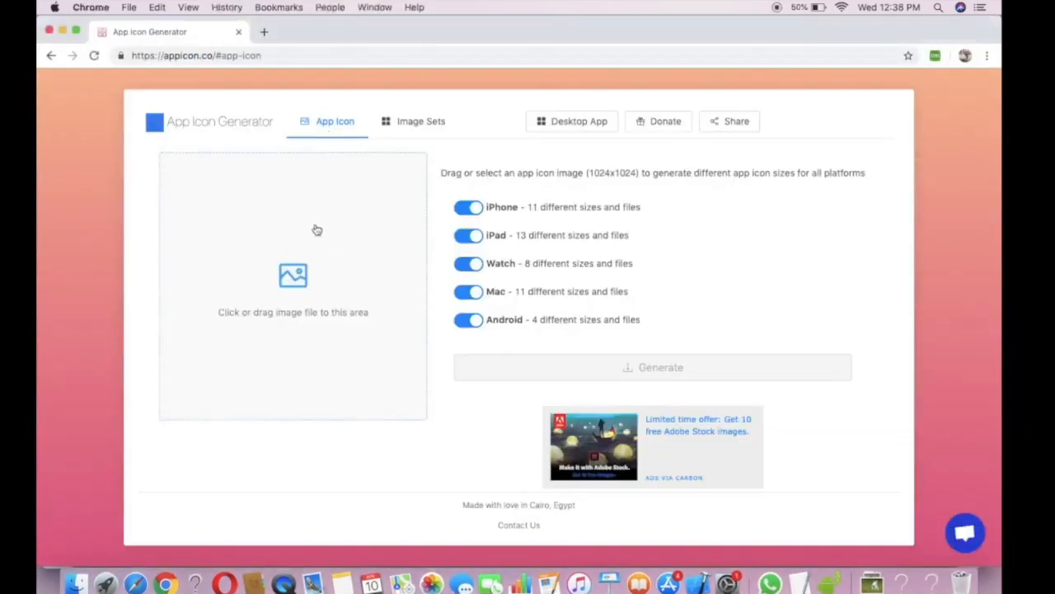
click(421, 122)
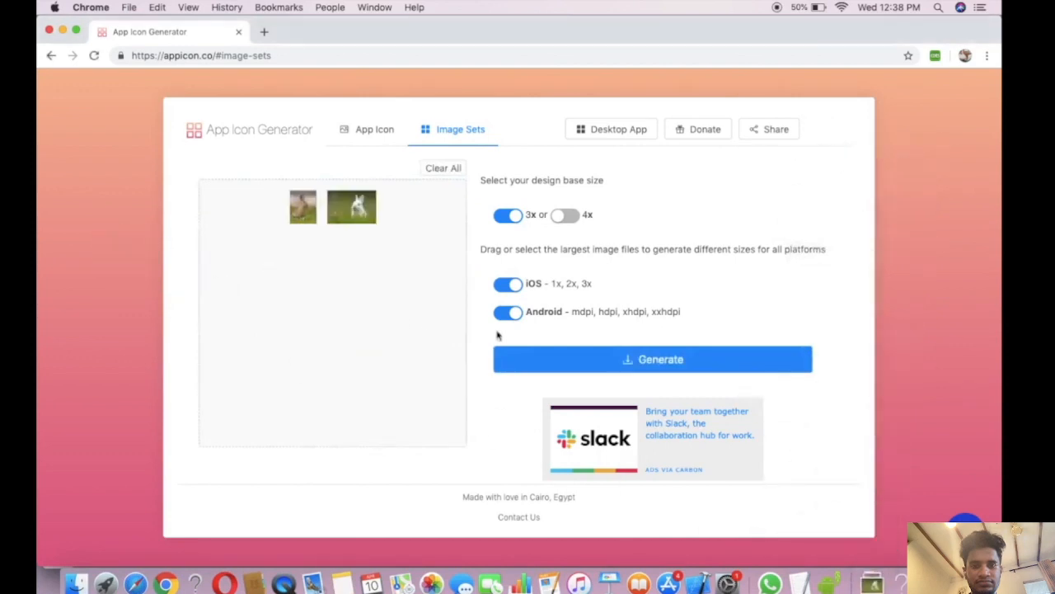
mouse_move(798, 584)
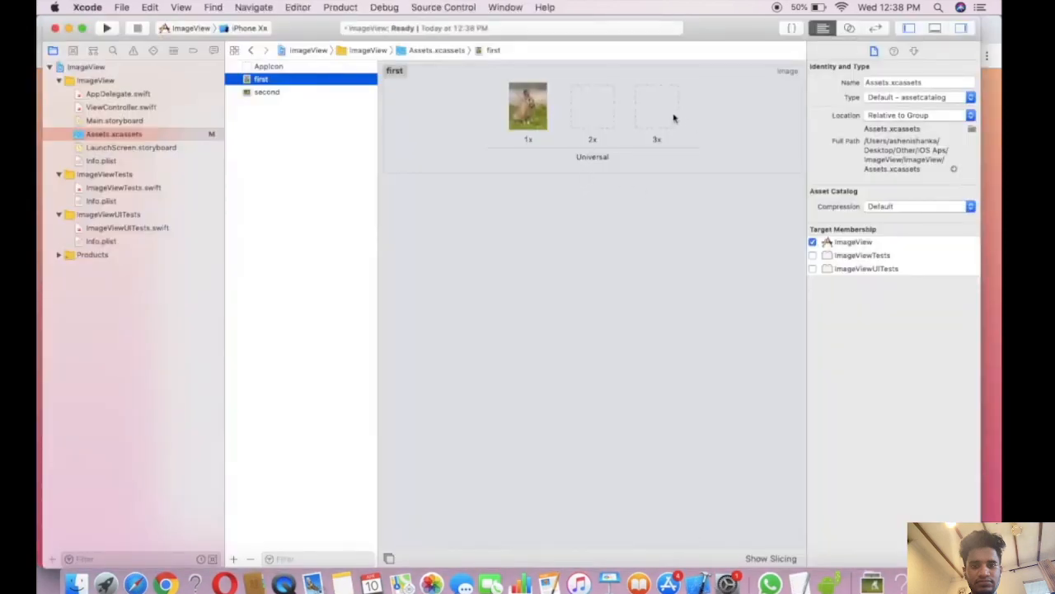
mouse_move(270, 129)
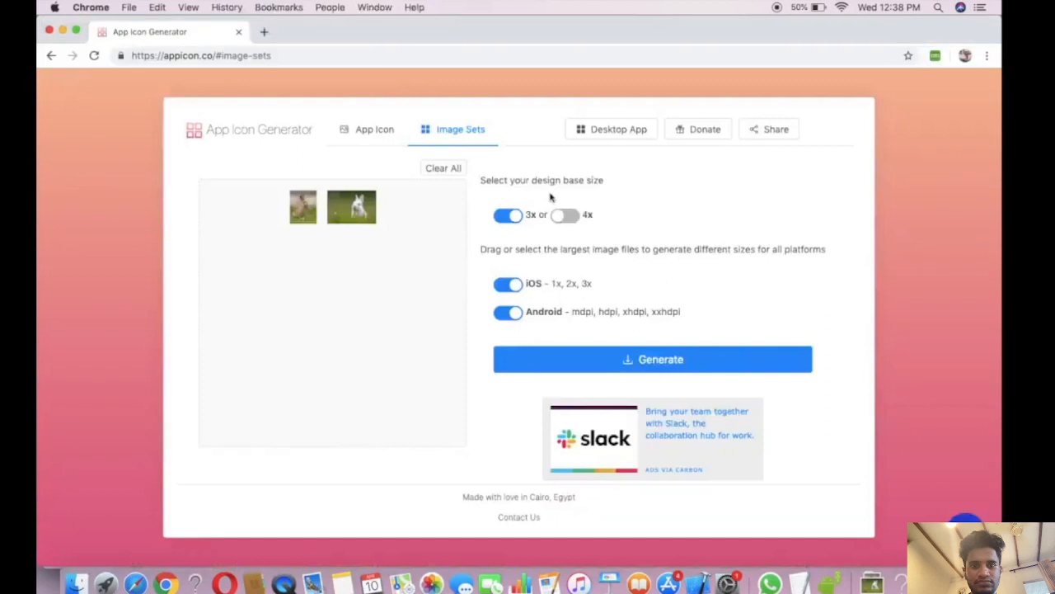
mouse_move(529, 303)
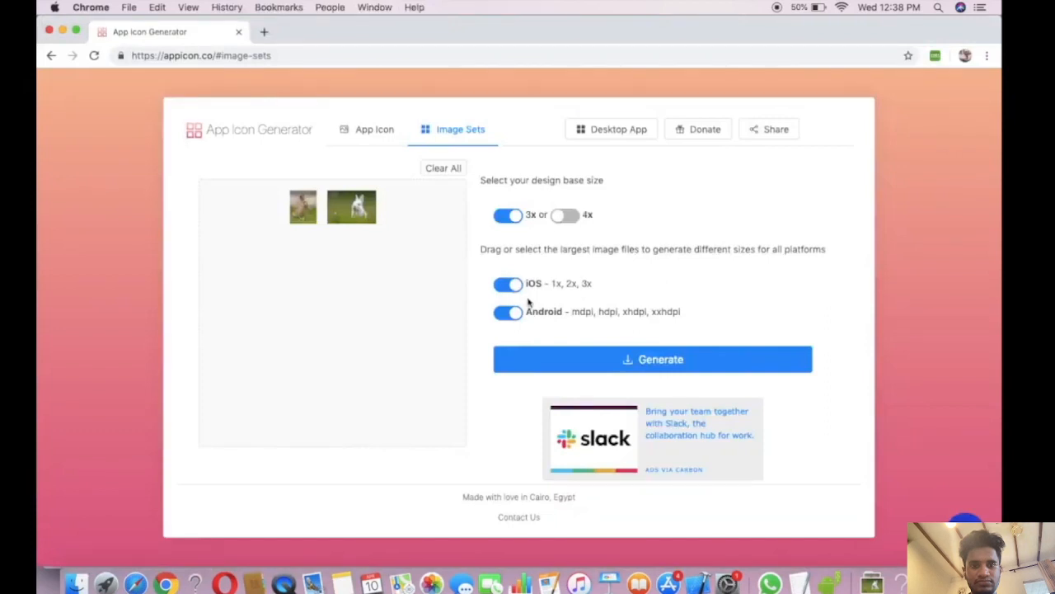
click(508, 312)
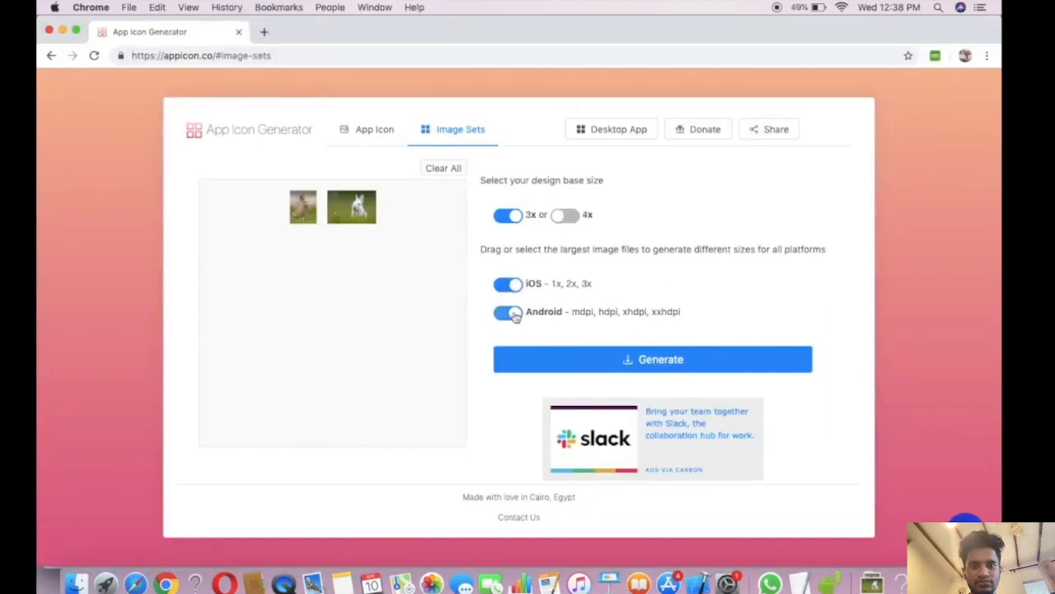
Generate the iOS 1x/2x/3x image sets and open the downloaded ImageSets zip.
click(508, 311)
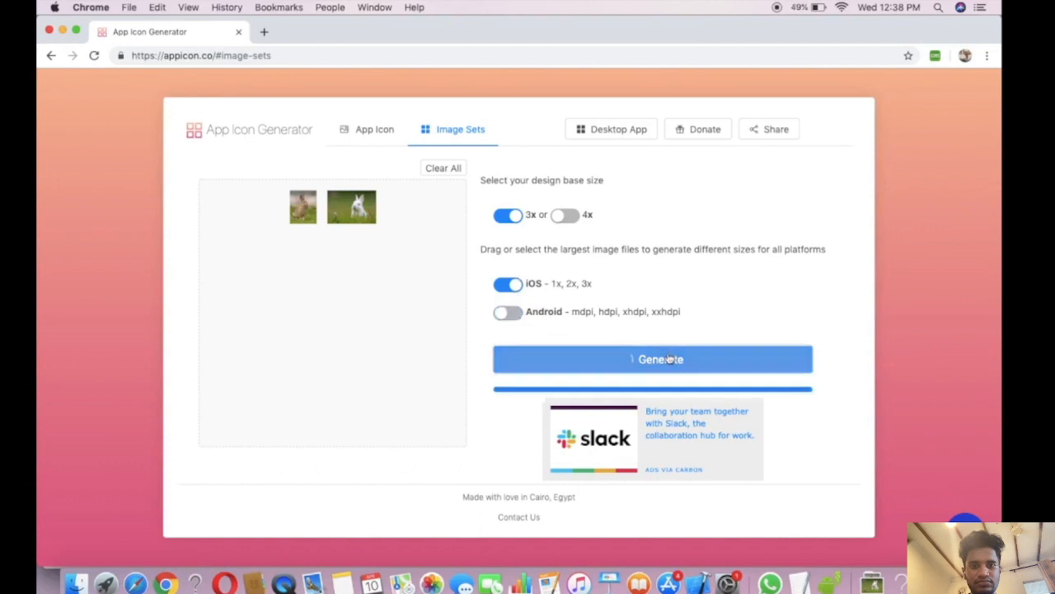
click(653, 359)
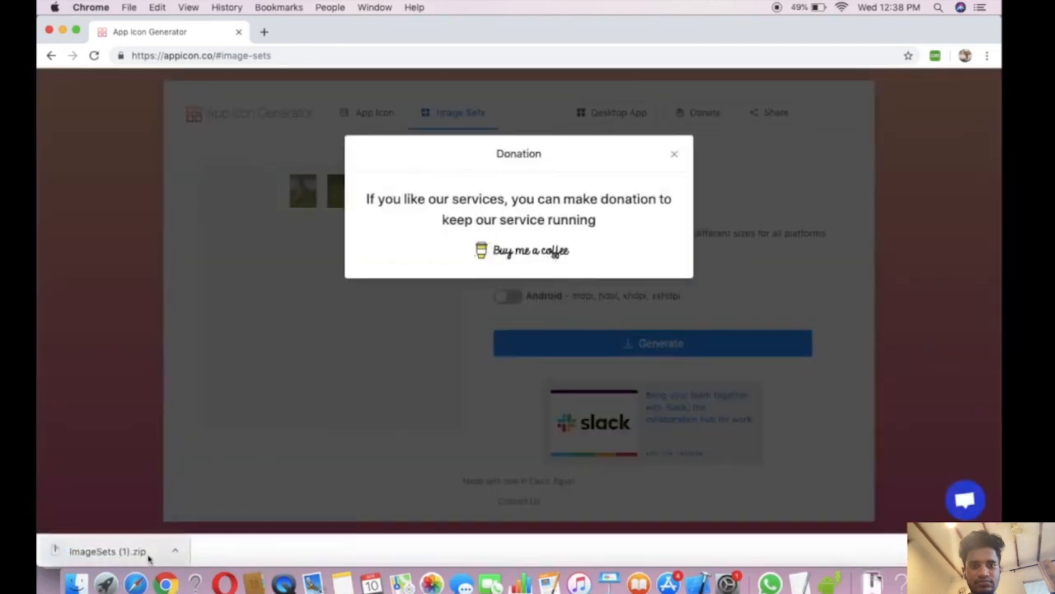
click(107, 551)
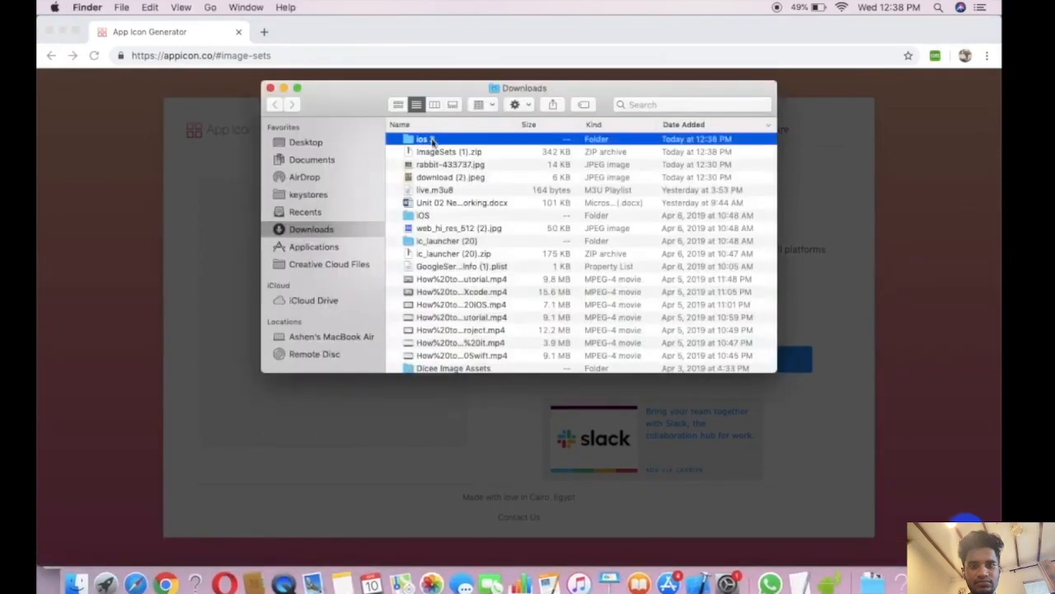
double_click(422, 138)
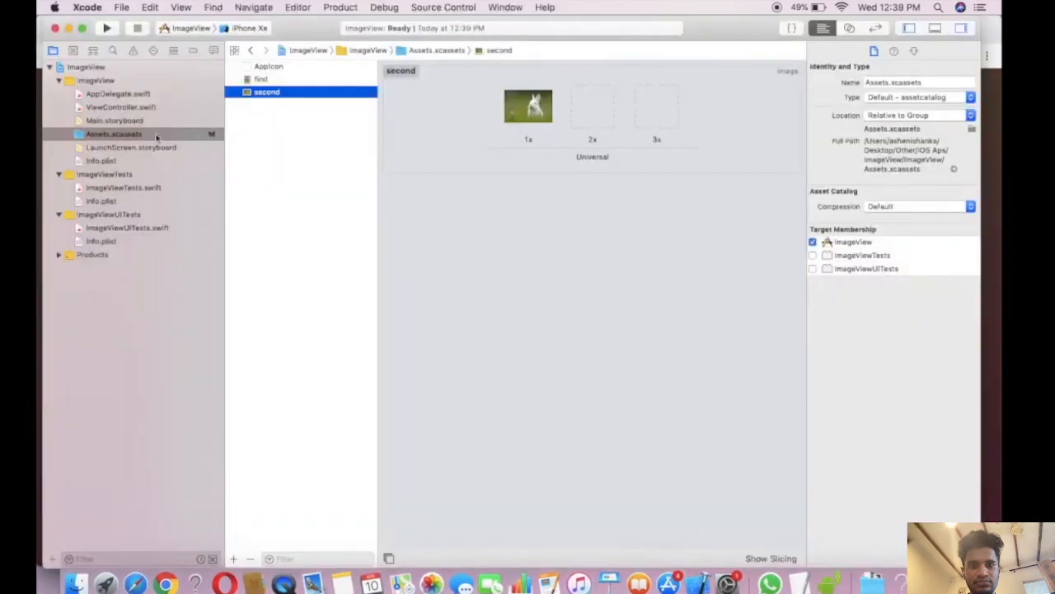
click(261, 80)
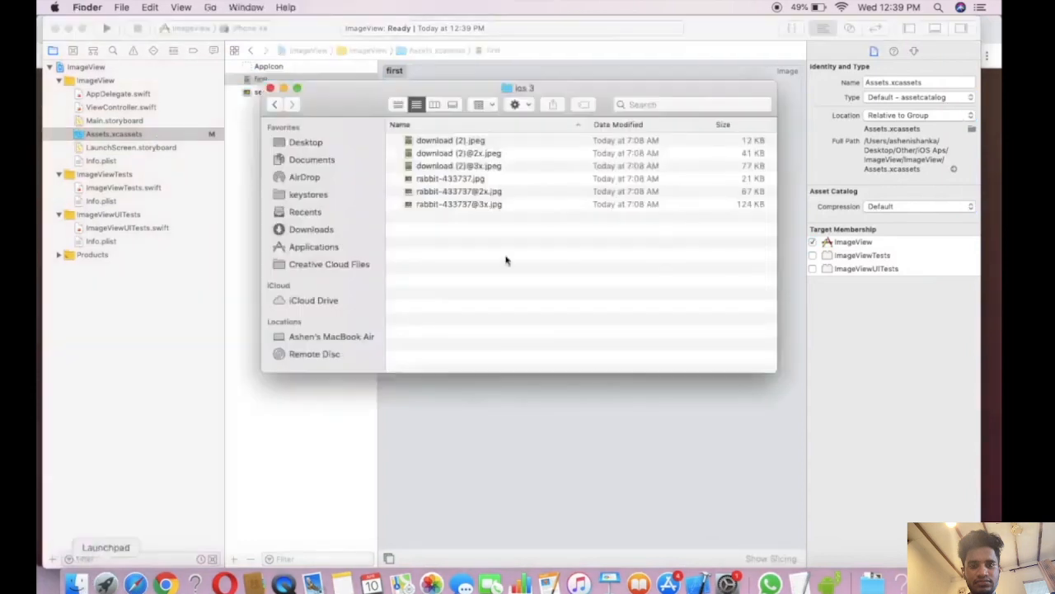
drag(524, 89, 782, 256)
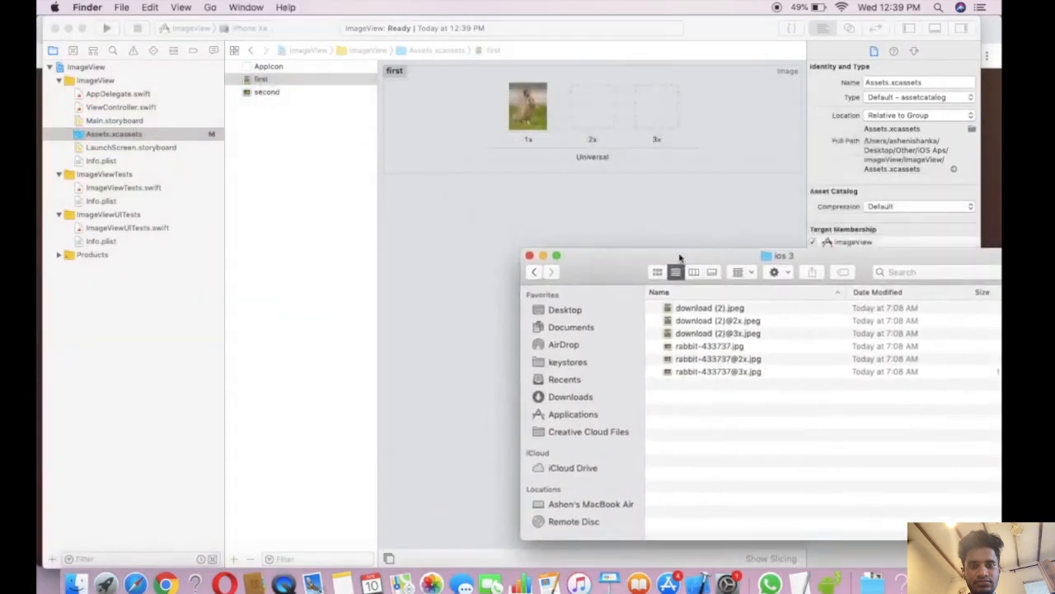
click(717, 320)
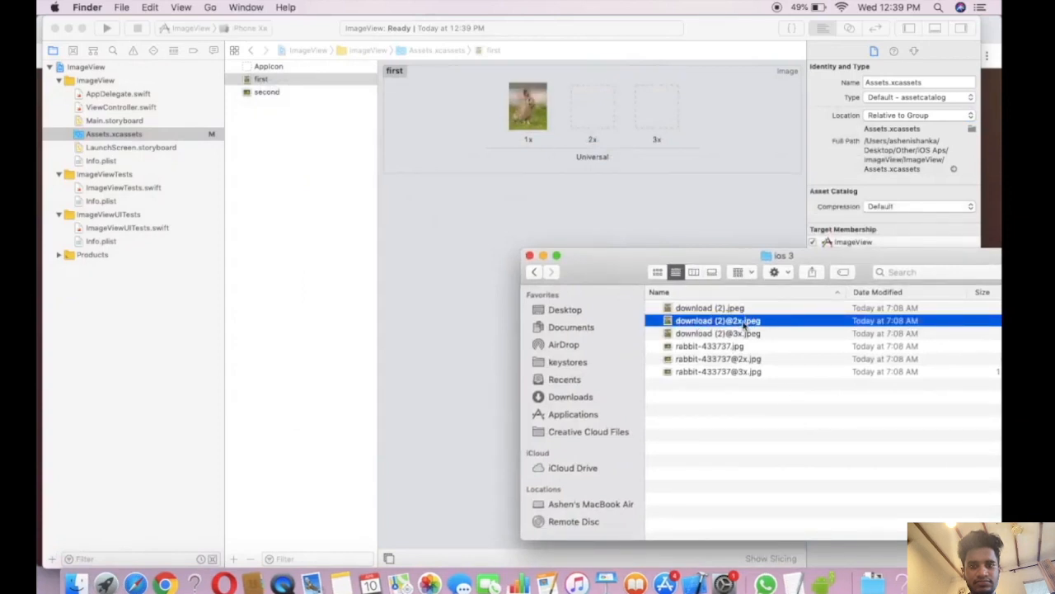
double_click(717, 320)
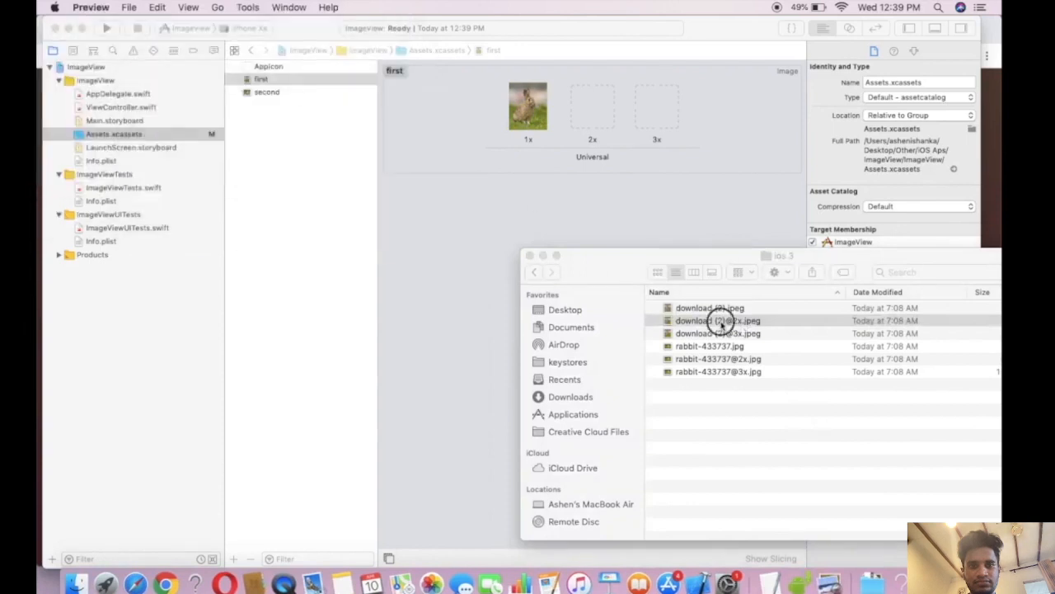
drag(718, 319, 592, 112)
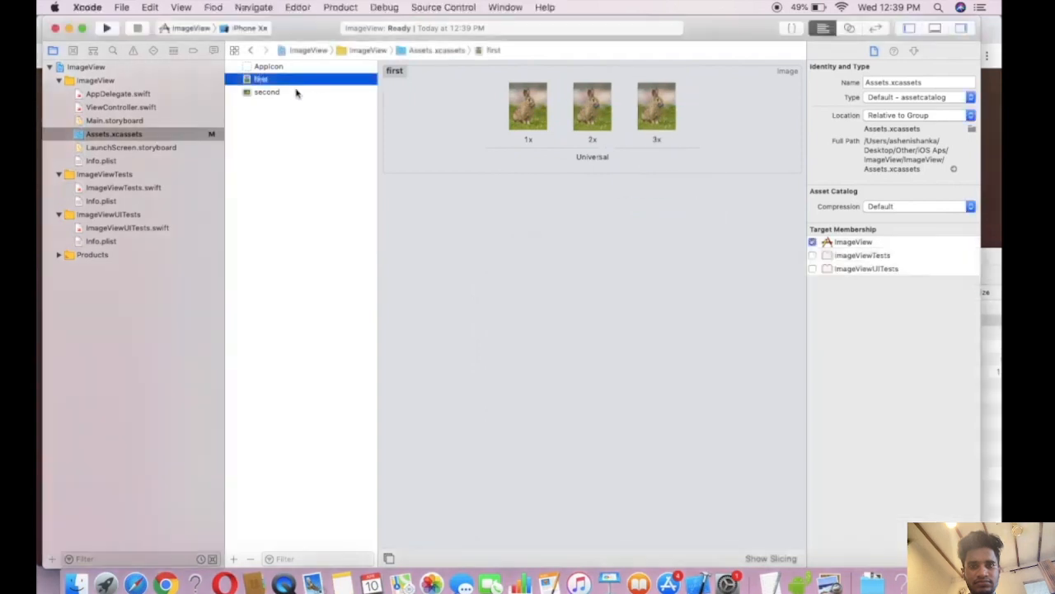
Fill the 'second' set's 2x and 3x wells with the white rabbit and close the Finder window.
click(268, 92)
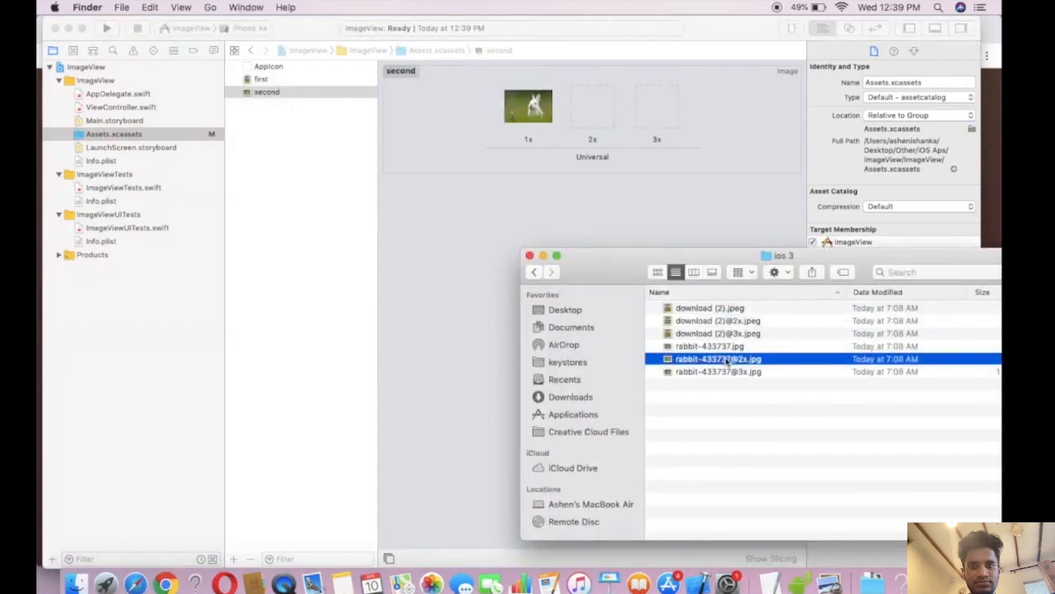
click(709, 347)
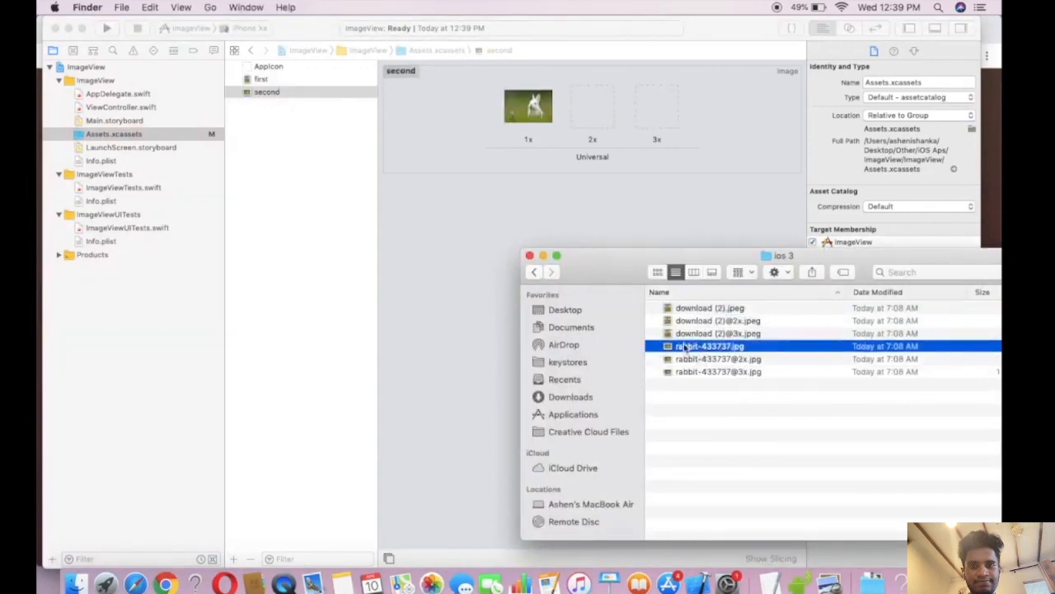
double_click(709, 347)
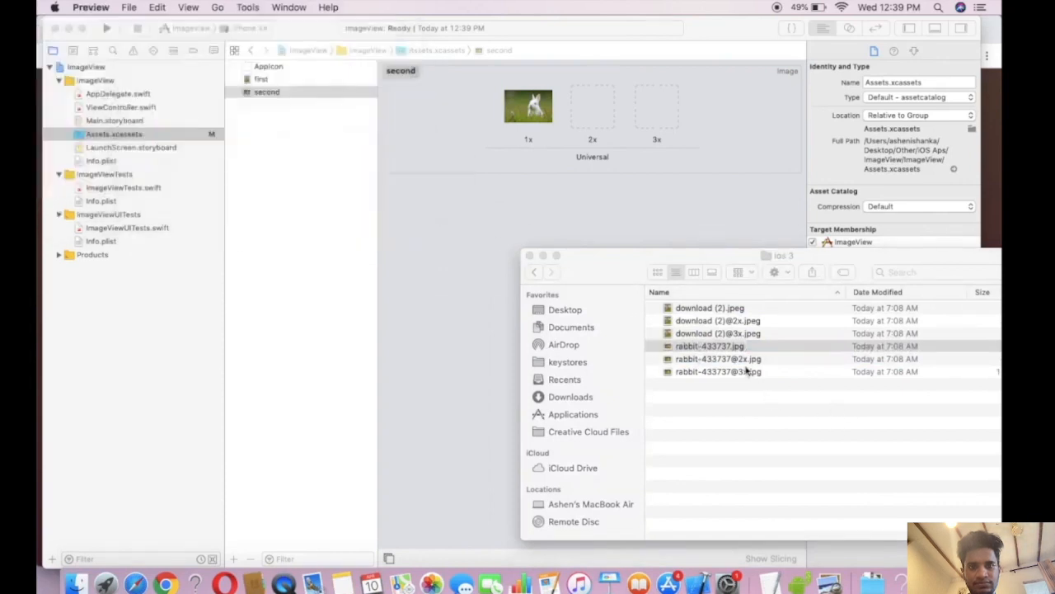
click(717, 359)
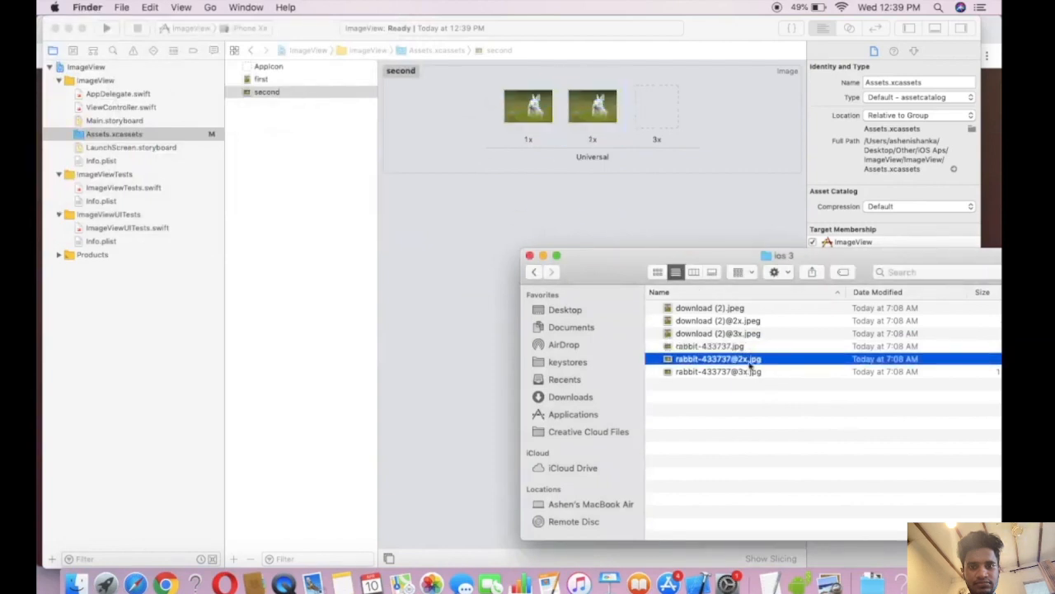
click(717, 371)
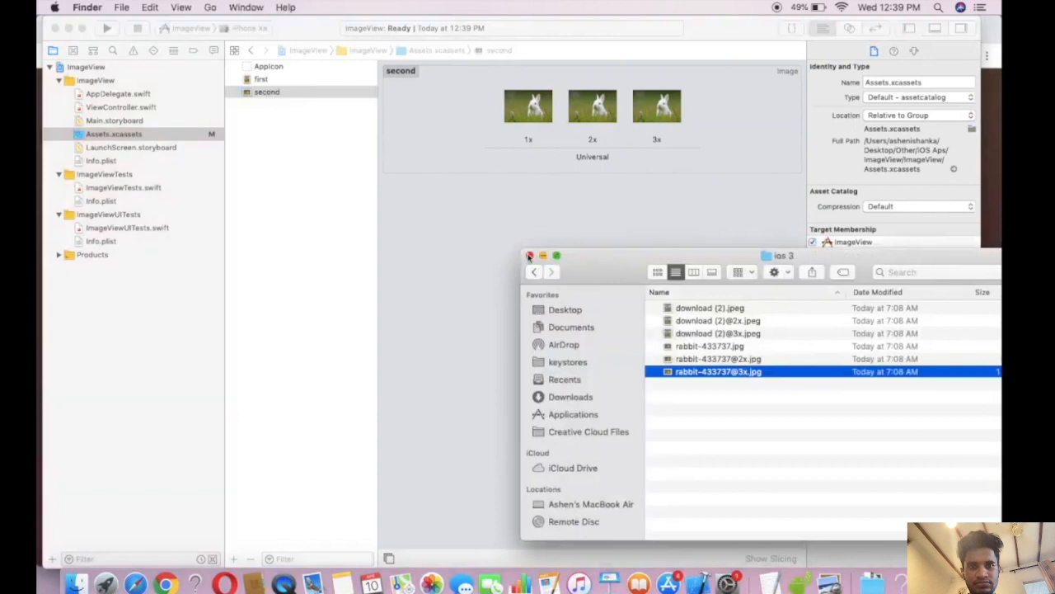
click(530, 254)
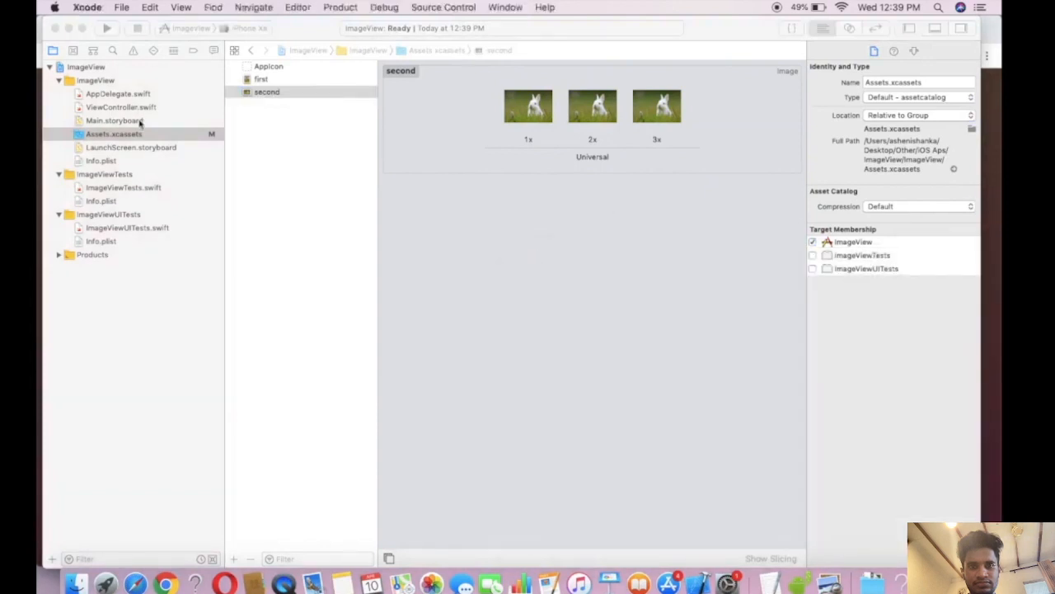
click(116, 121)
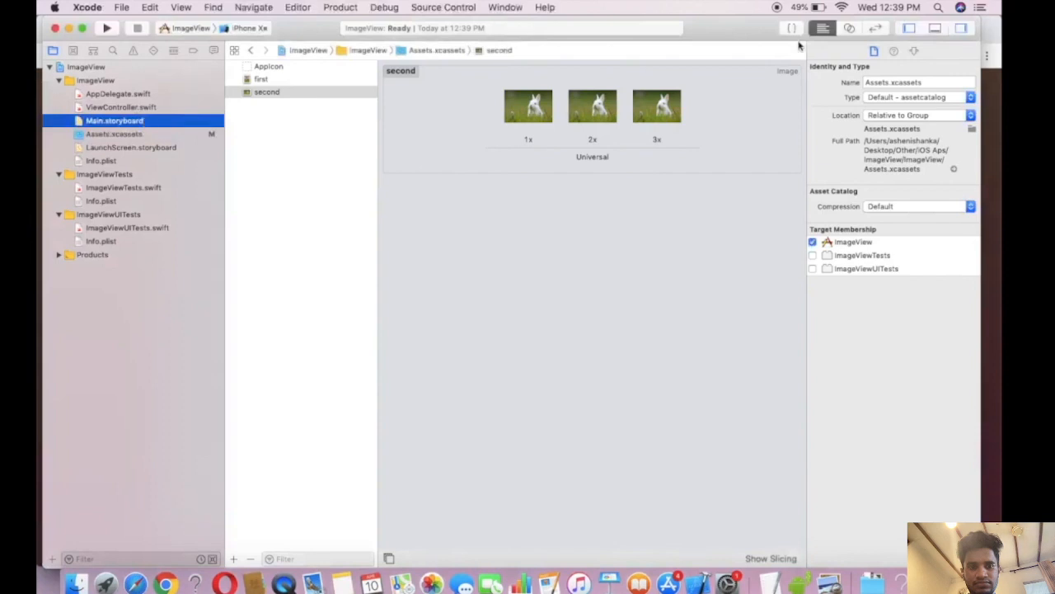
From the Object Library, drop an Image View onto the view controller, centred horizontally.
click(114, 120)
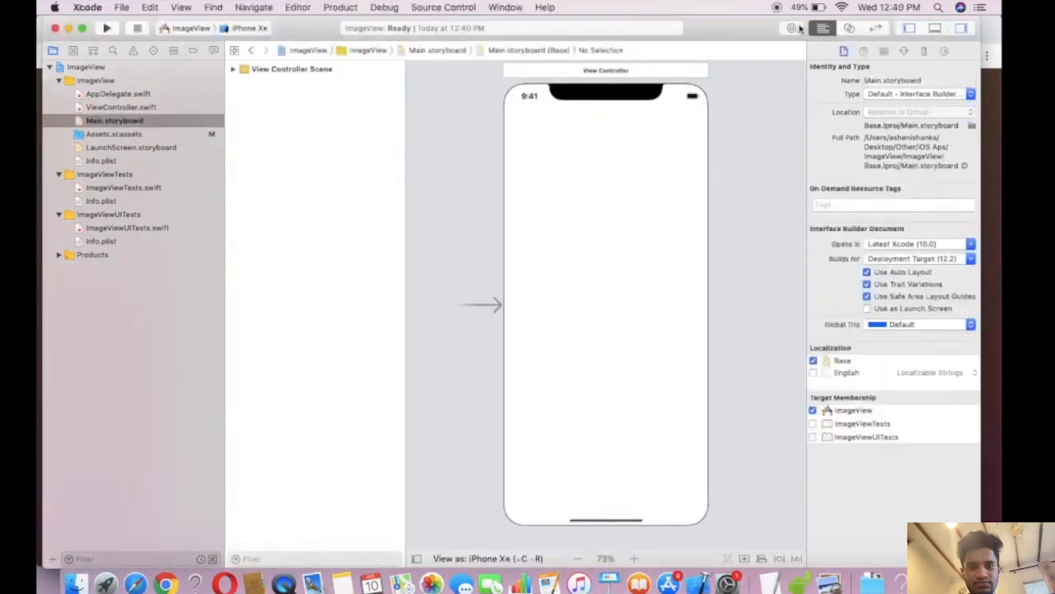
mouse_move(792, 28)
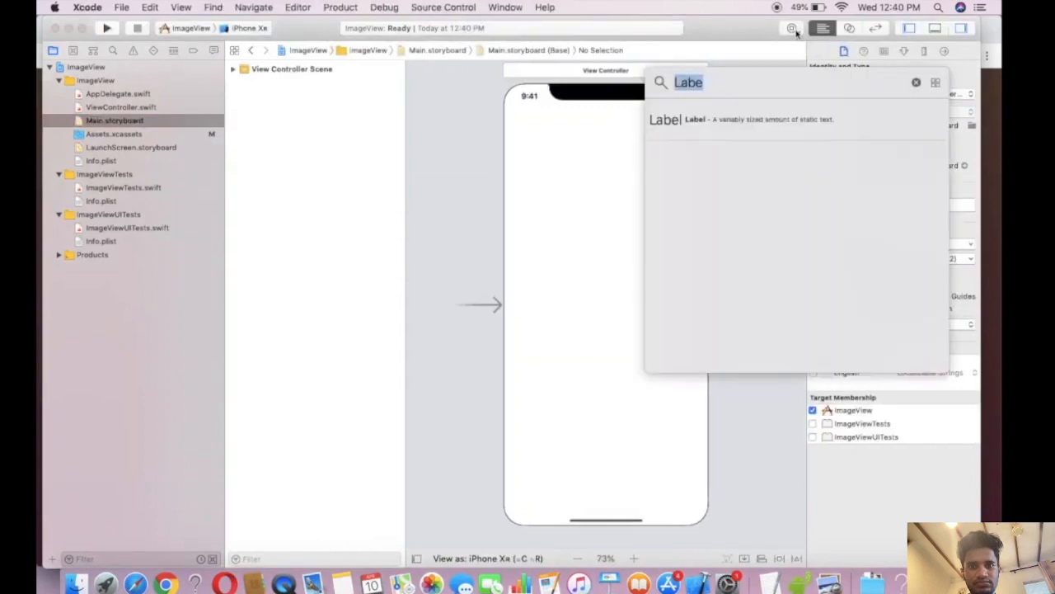
text(Image)
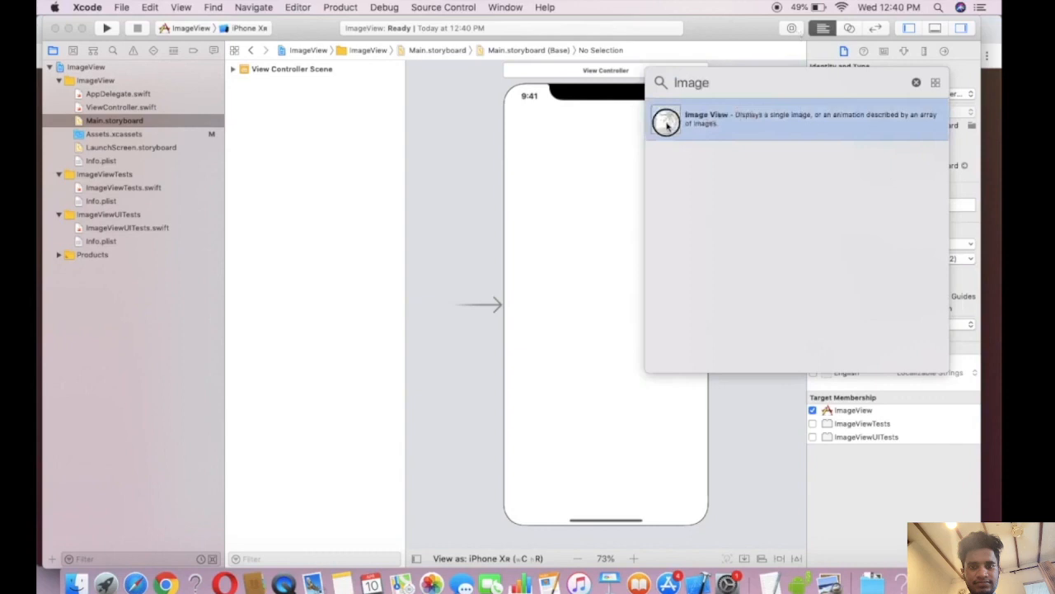
drag(666, 122, 610, 228)
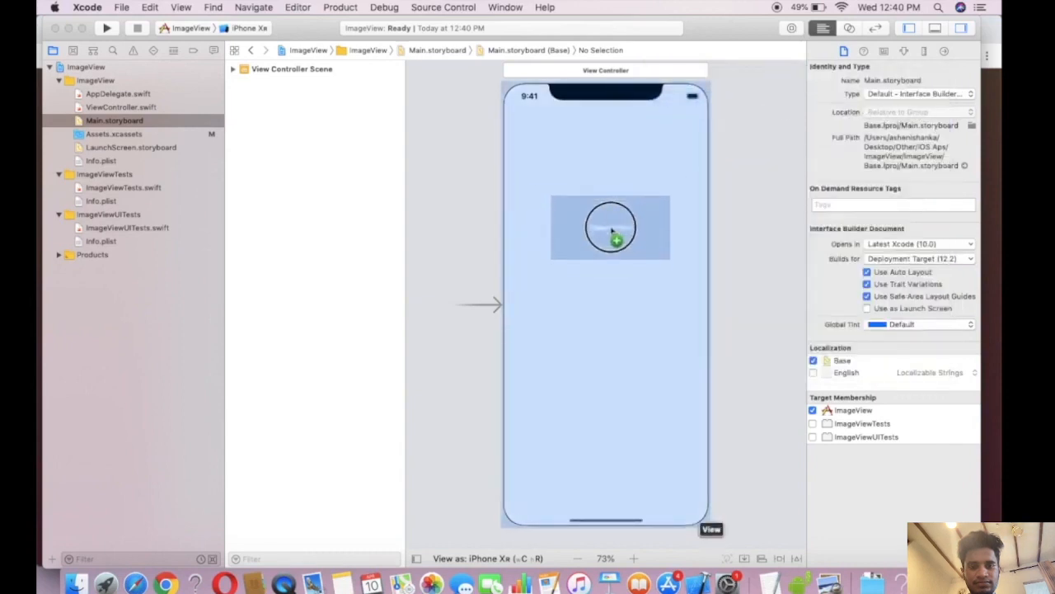
drag(610, 227, 607, 310)
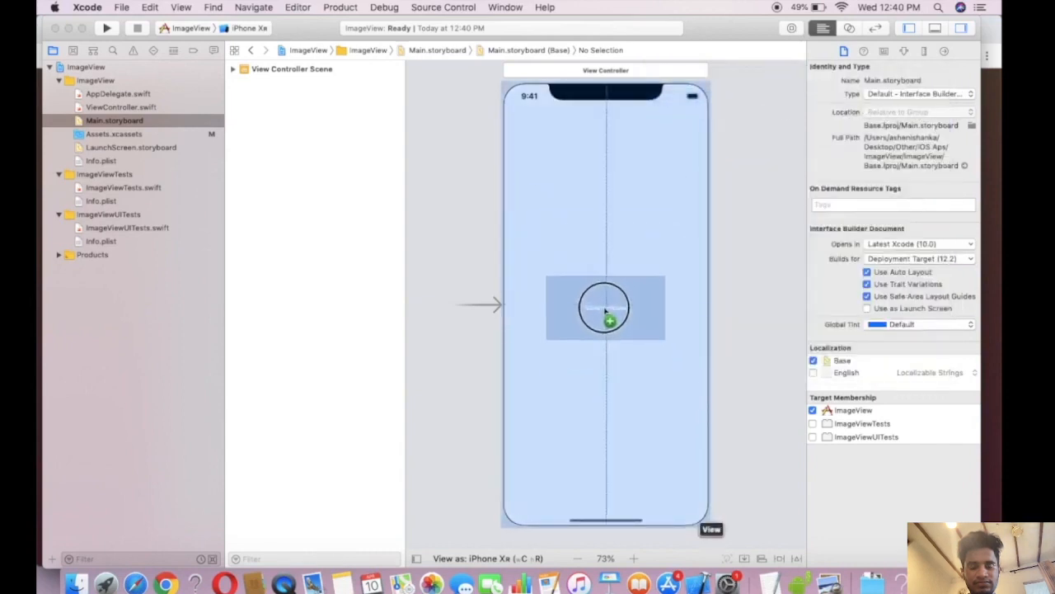
click(605, 308)
text(Butt)
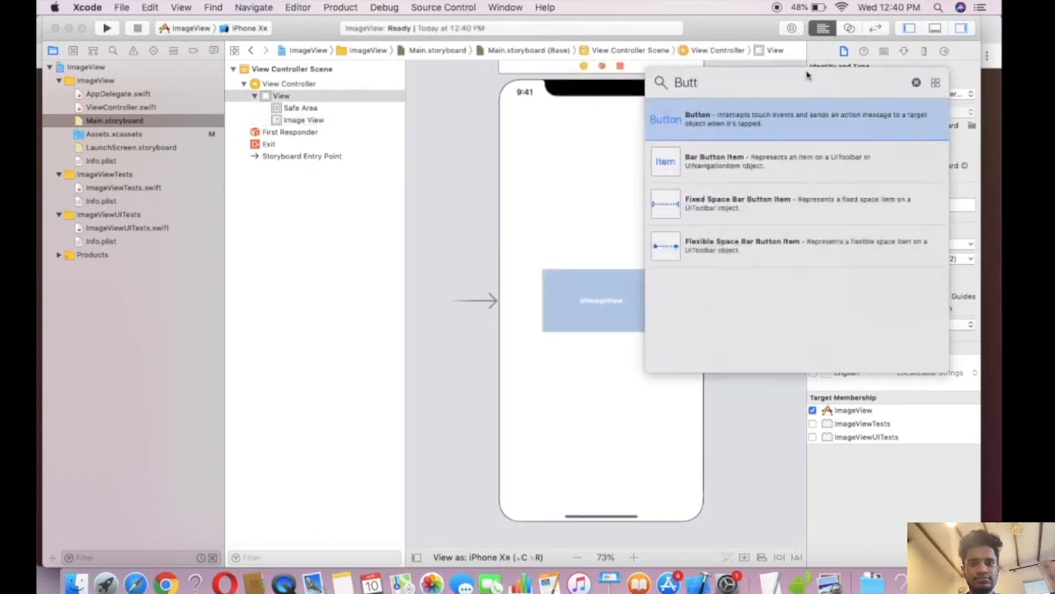
Drop a Button under the image view and title it 'Change Image'.
drag(667, 118, 602, 366)
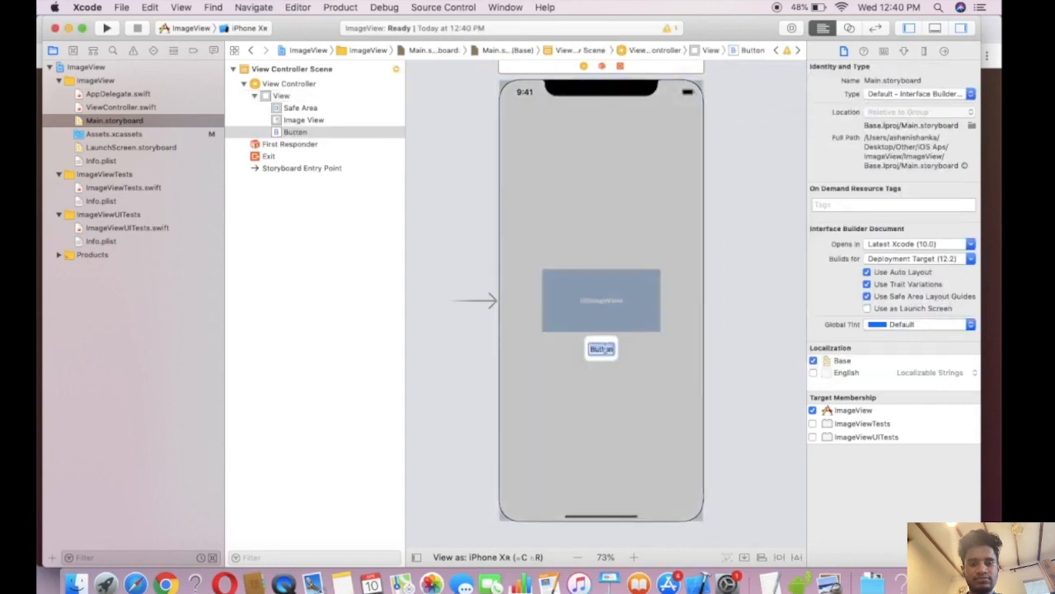
click(633, 557)
text(Change Image)
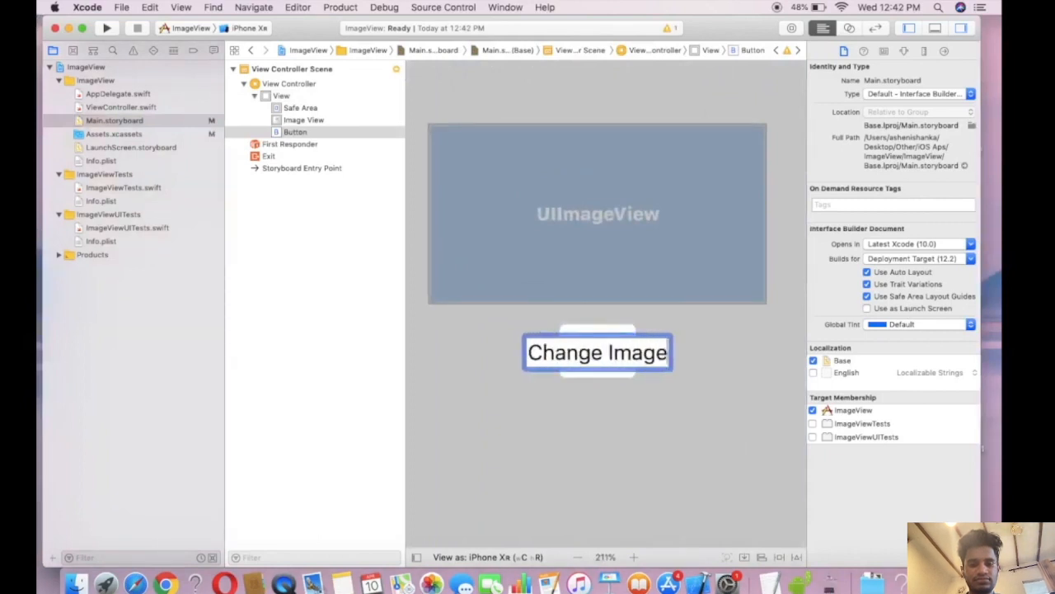
click(597, 353)
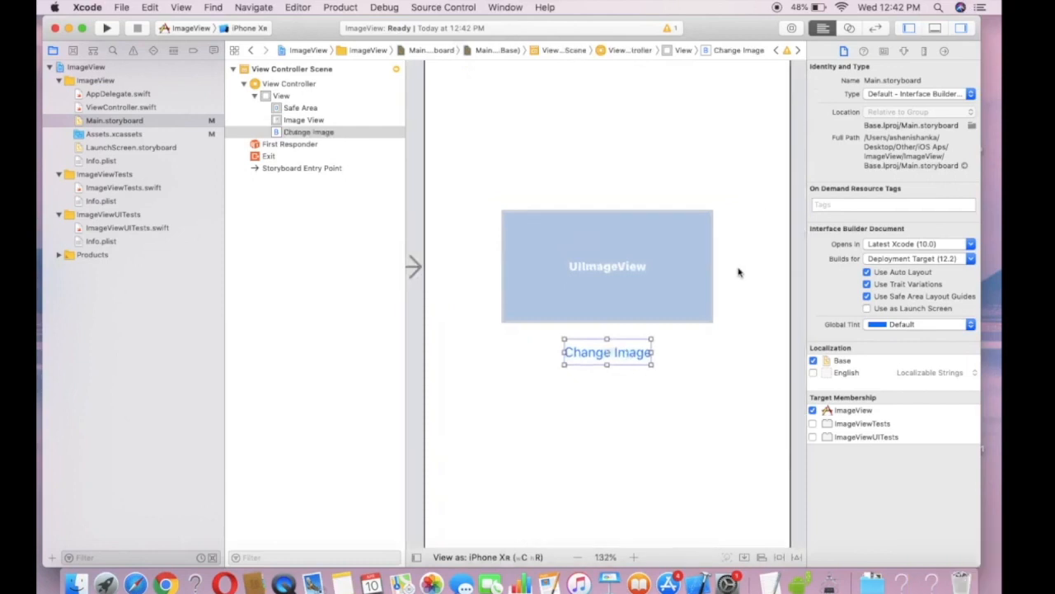
click(584, 557)
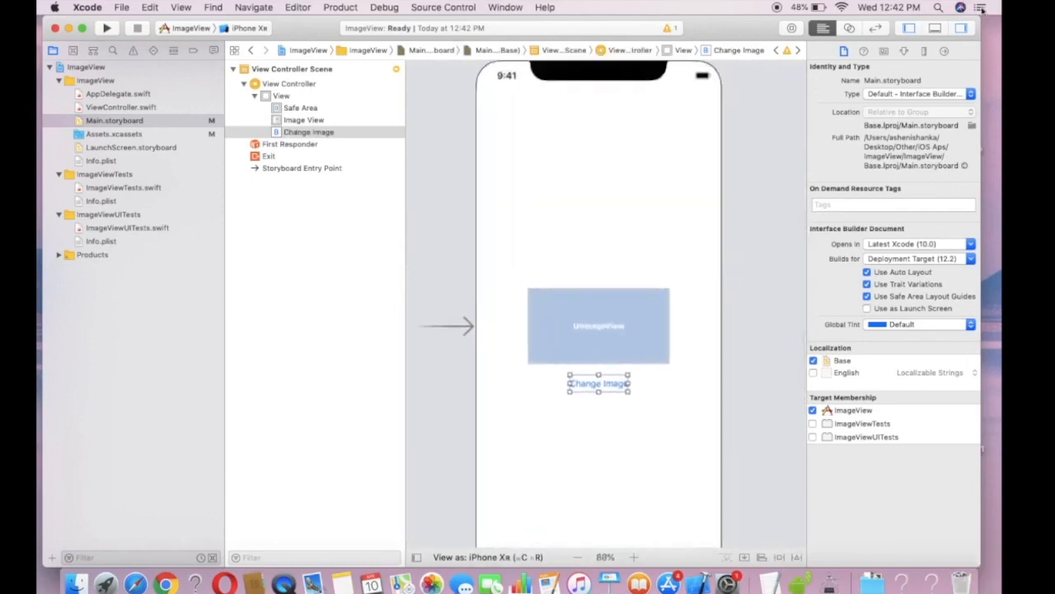
mouse_move(851, 28)
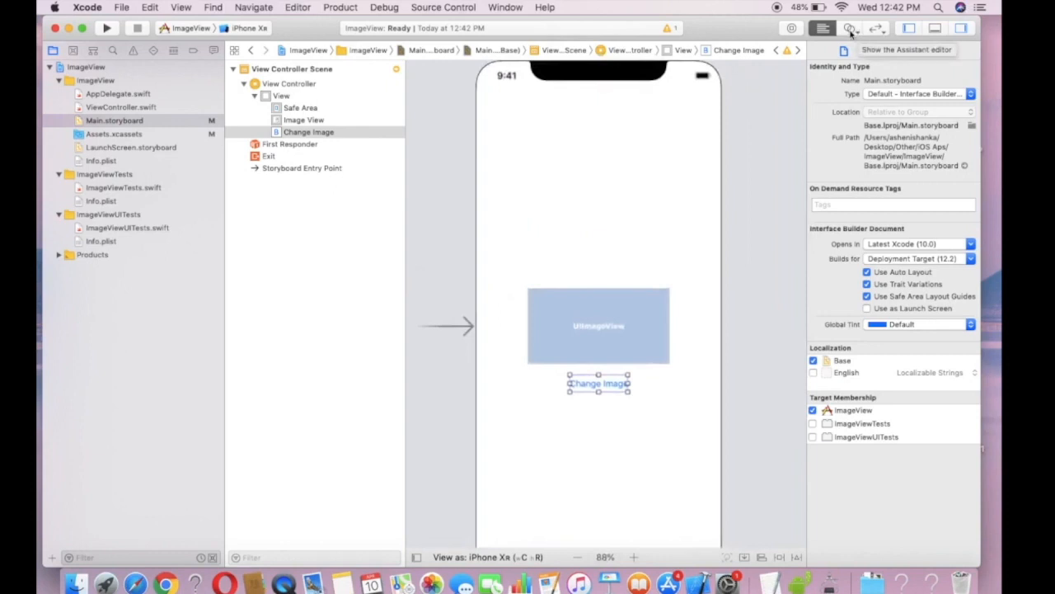
Open the Assistant Editor and pick ViewController.swift to show beside the storyboard.
click(849, 28)
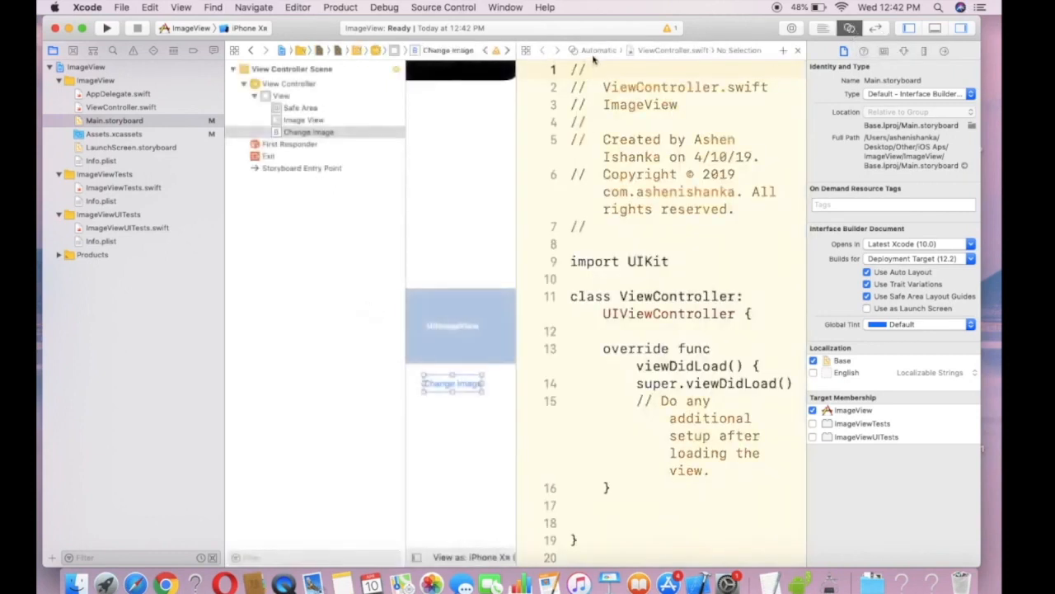
click(592, 49)
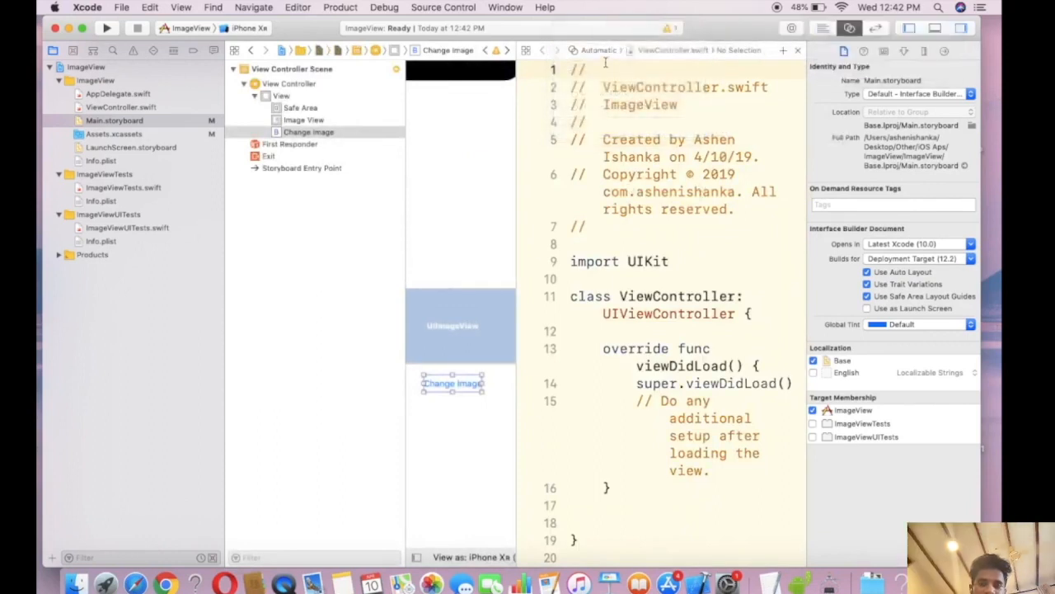
click(597, 50)
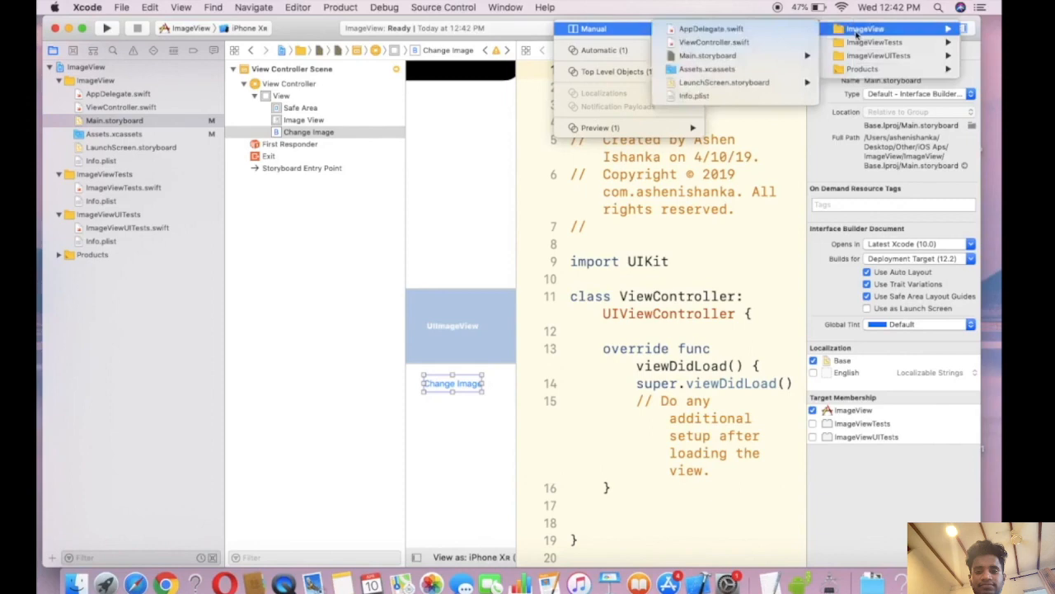
mouse_move(712, 43)
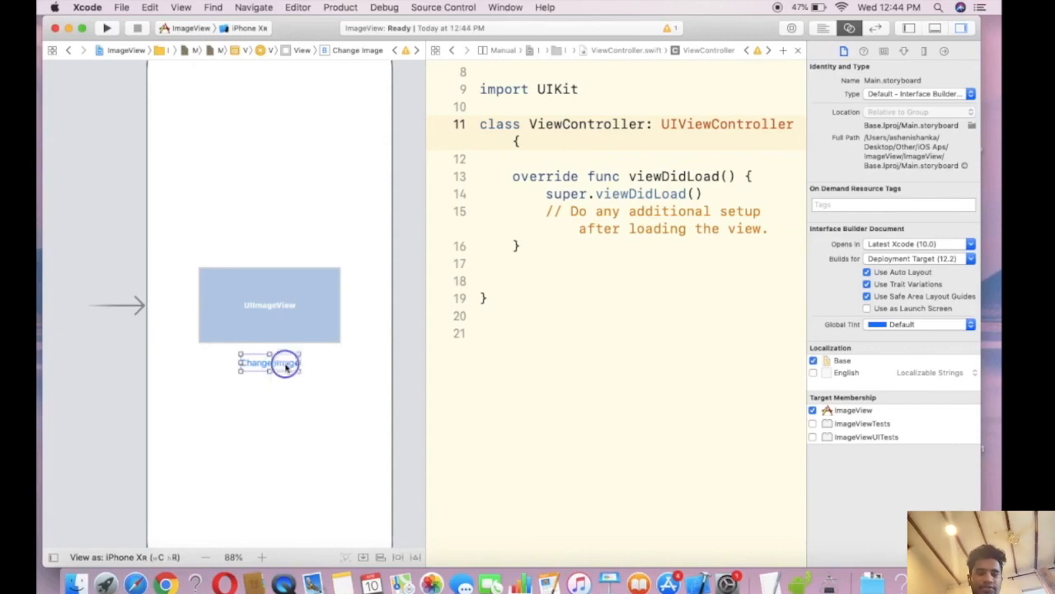
Control-drag the Change Image button into code as an Action named btnChange.
drag(270, 363, 528, 159)
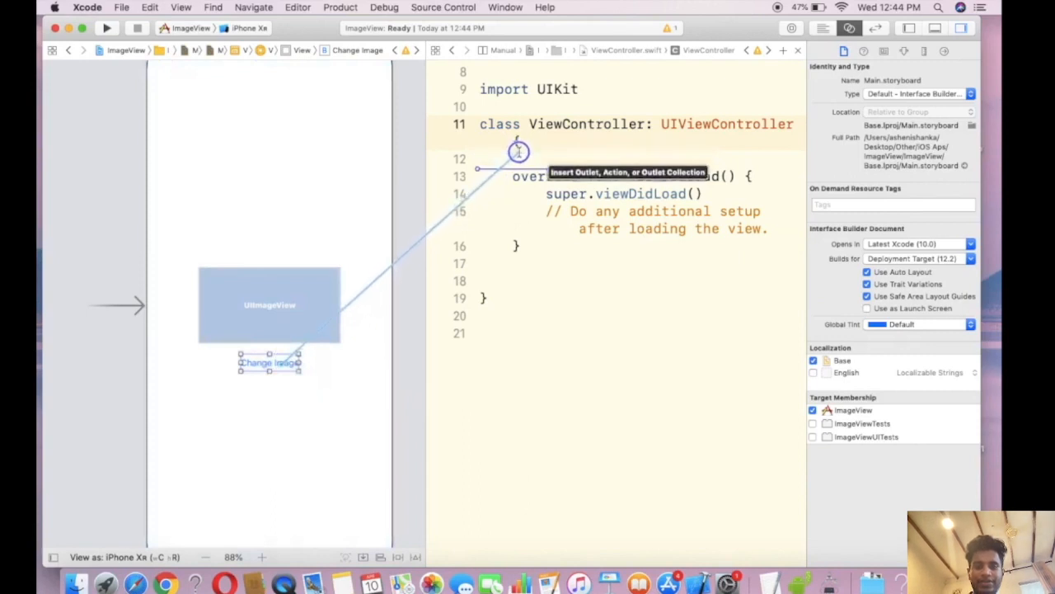
click(520, 152)
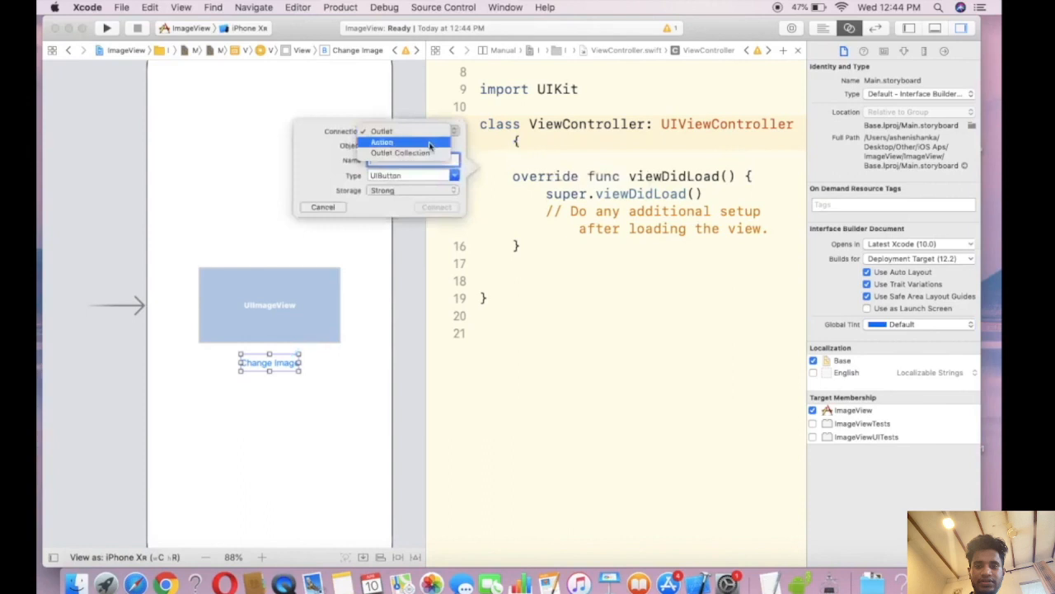
click(383, 142)
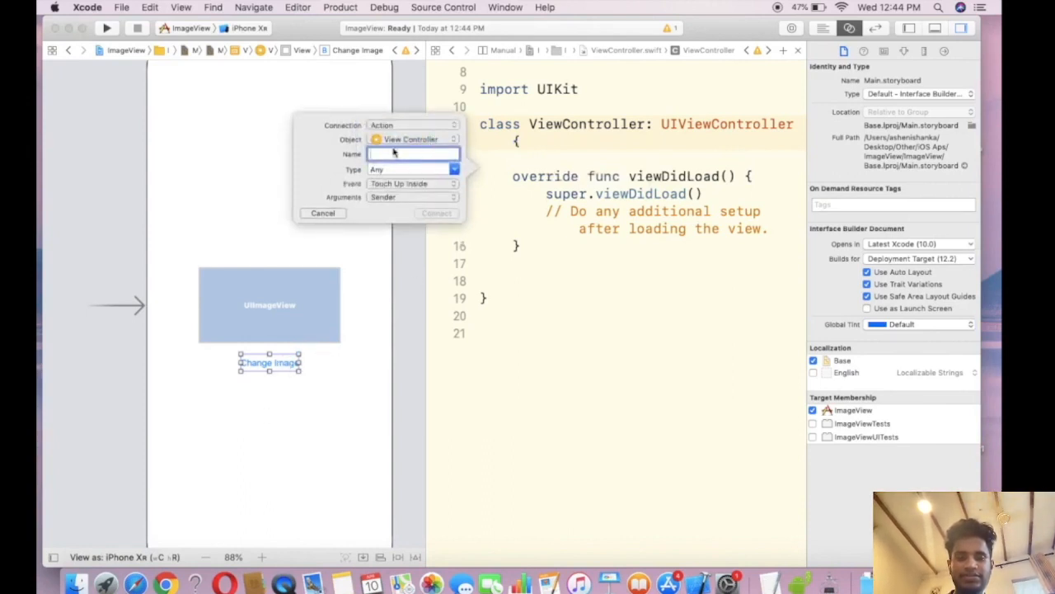
text(btn)
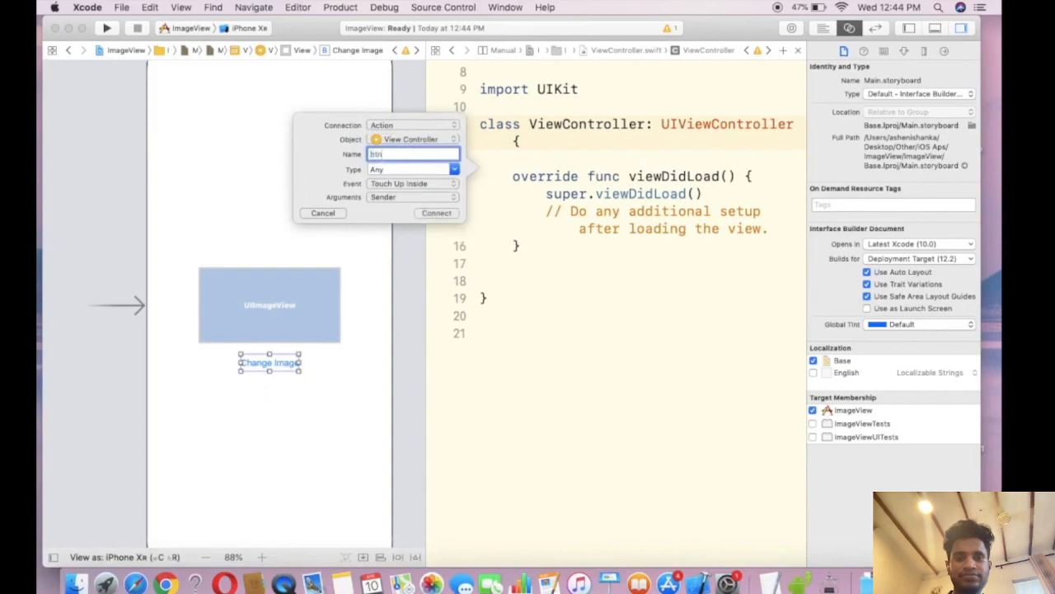
text(Change)
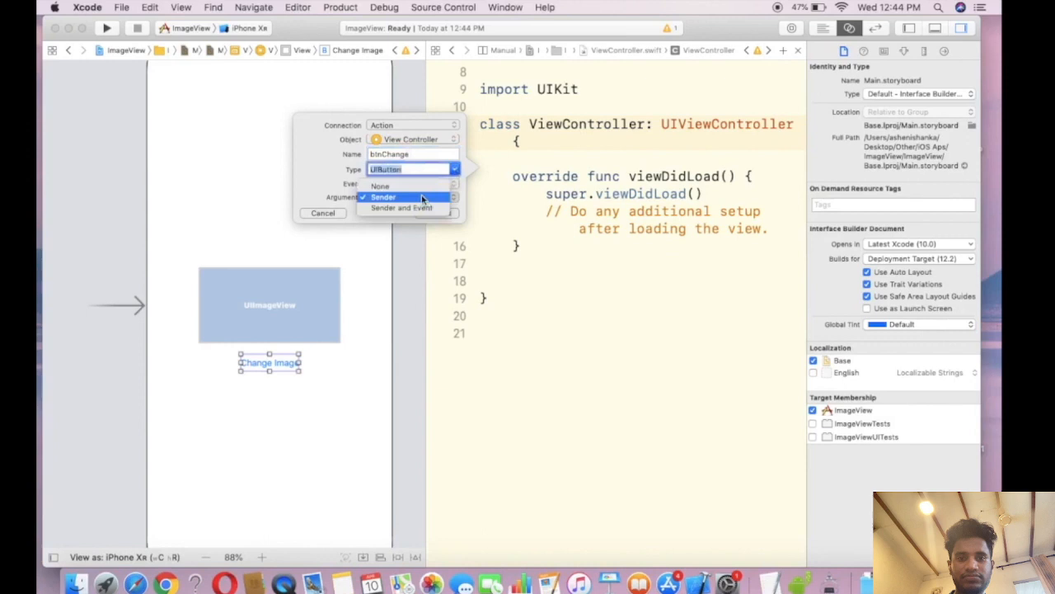
Set the sender type to UIButton, connect the btnChange action, and start linking the image view.
click(383, 197)
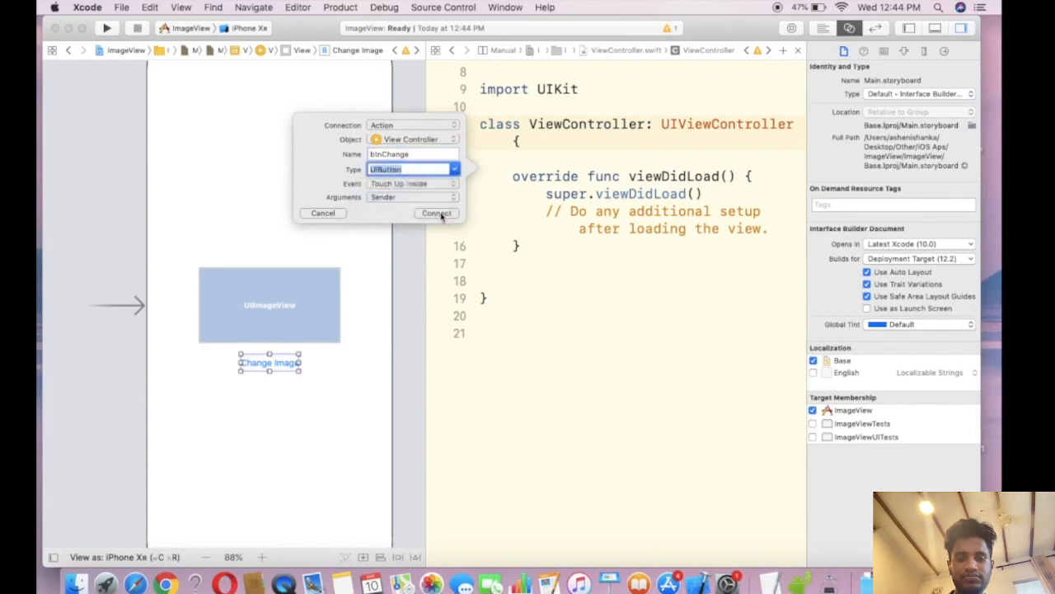
click(435, 213)
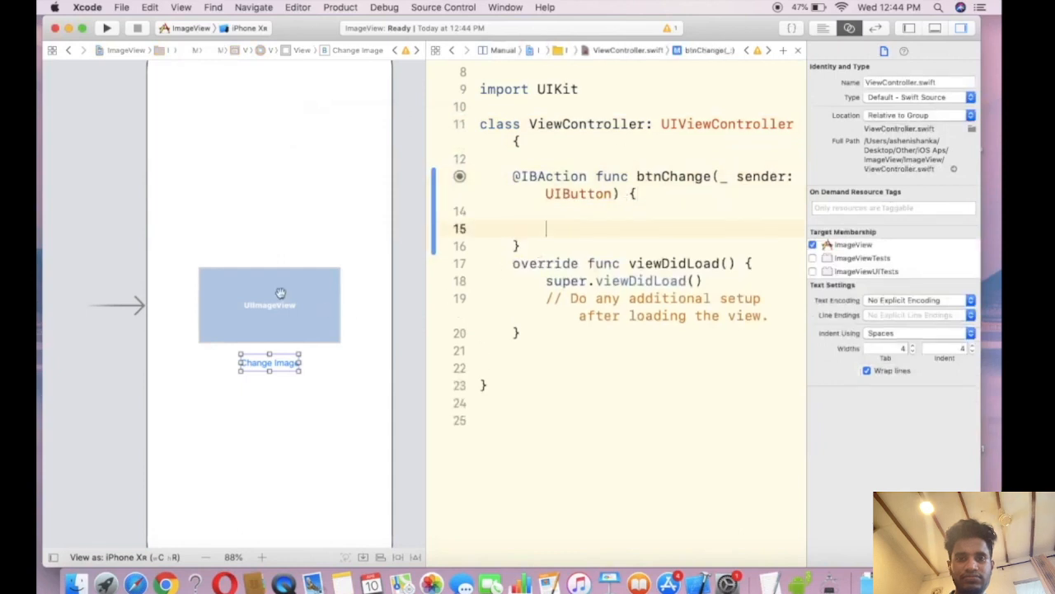
click(270, 305)
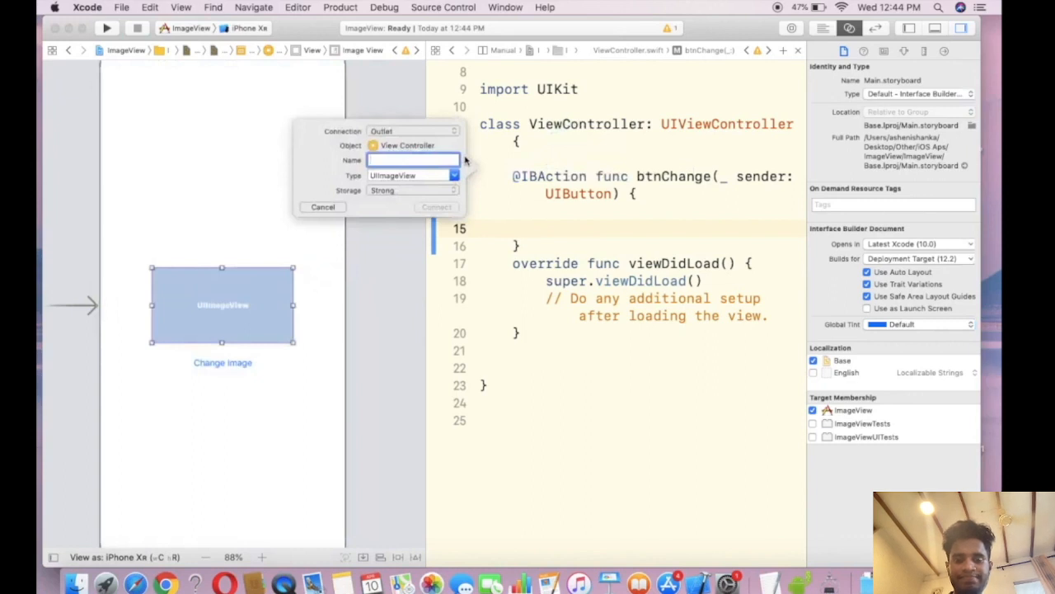
Connect the image view as an IBOutlet named imageView, then place the cursor inside btnChange.
text(imageView)
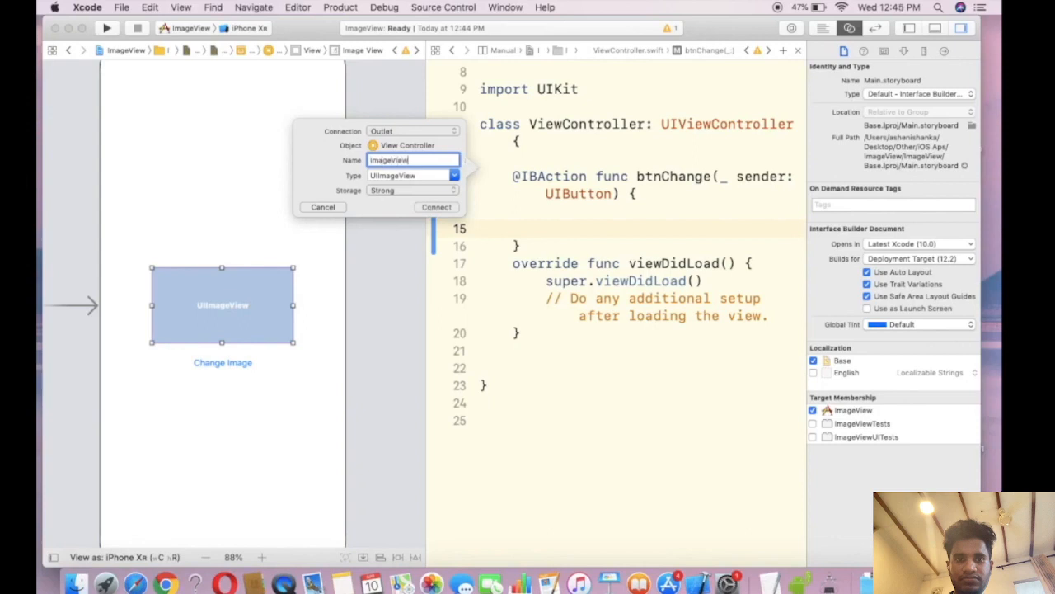
click(437, 208)
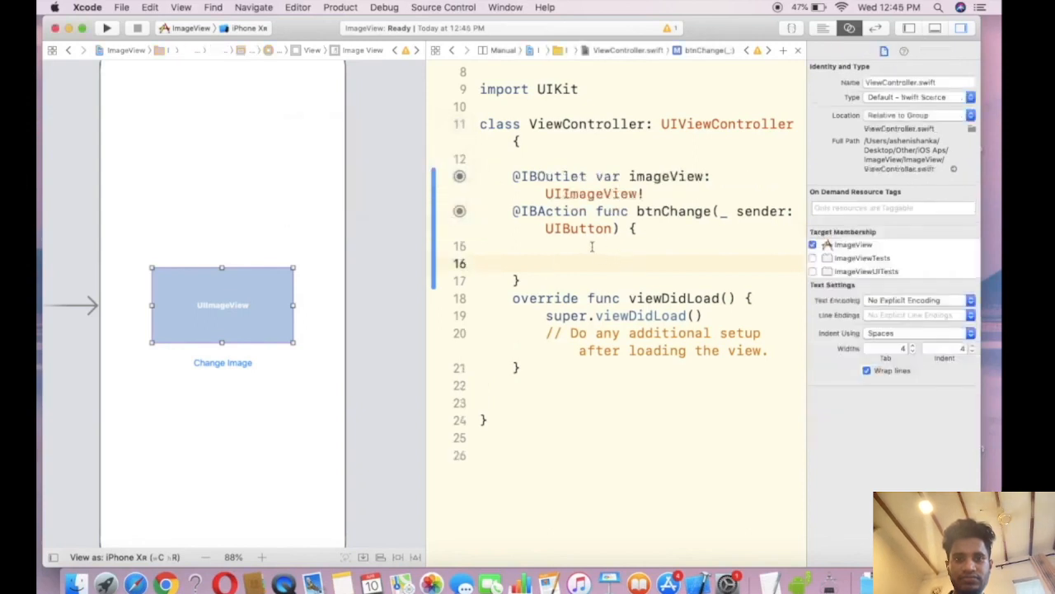
click(546, 262)
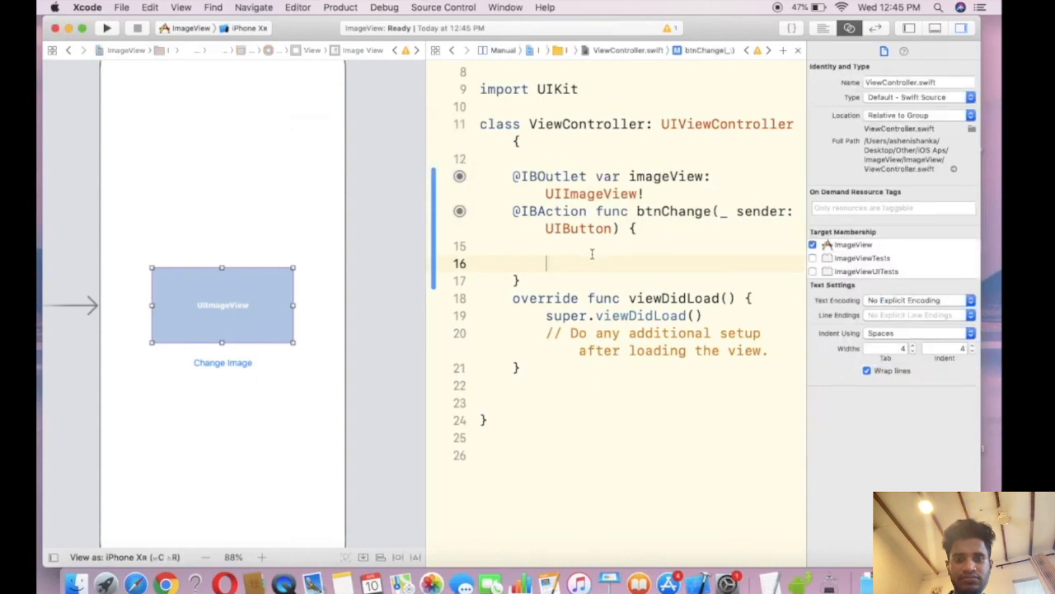
Write imageView.image = UIImage(named: ...) inside the btnChange action.
text(im)
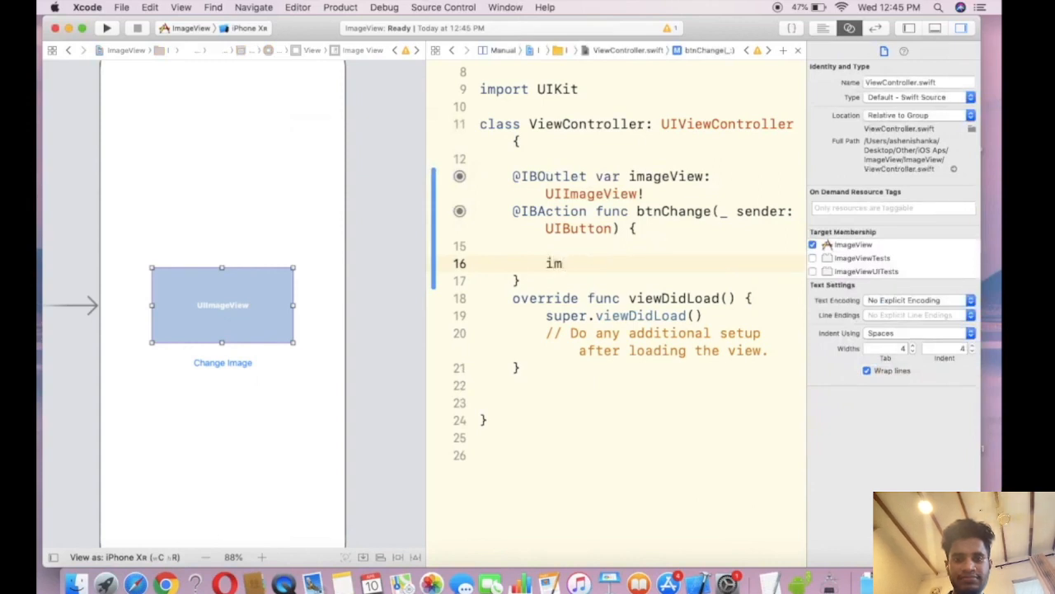
text(ageView.)
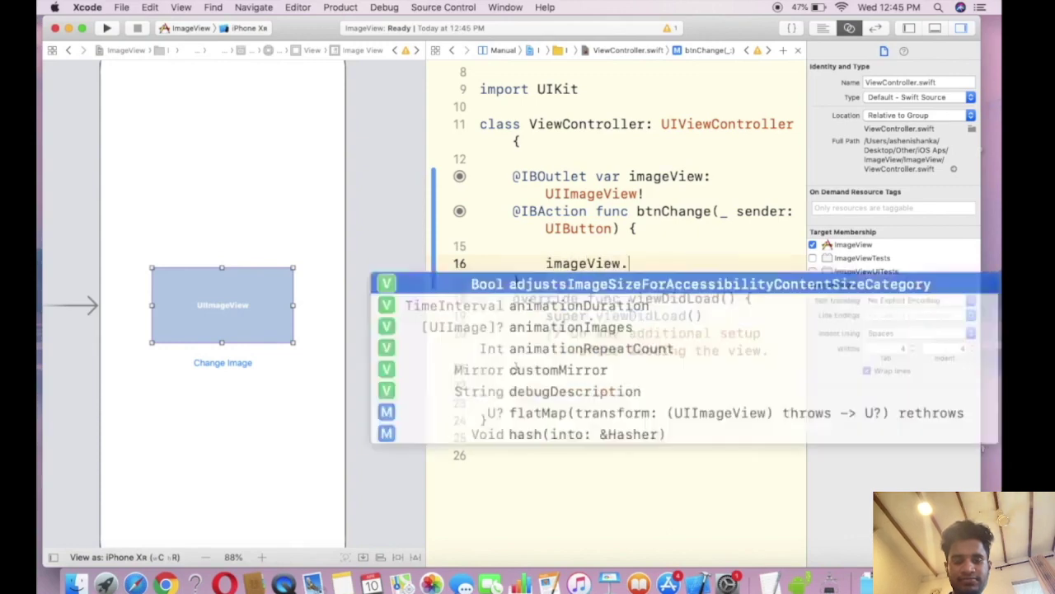
text(image =)
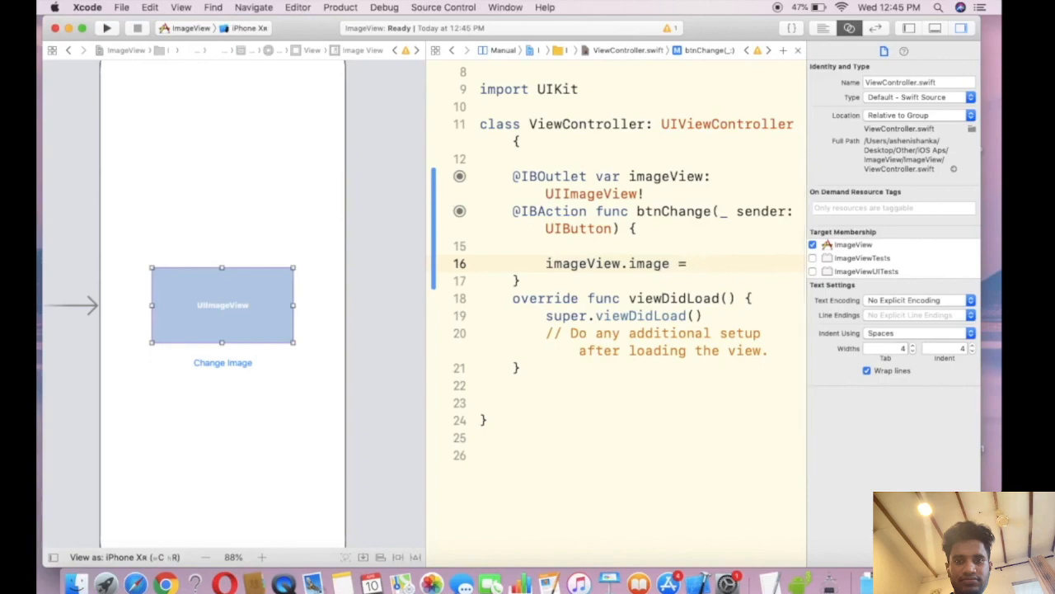
text(UiI)
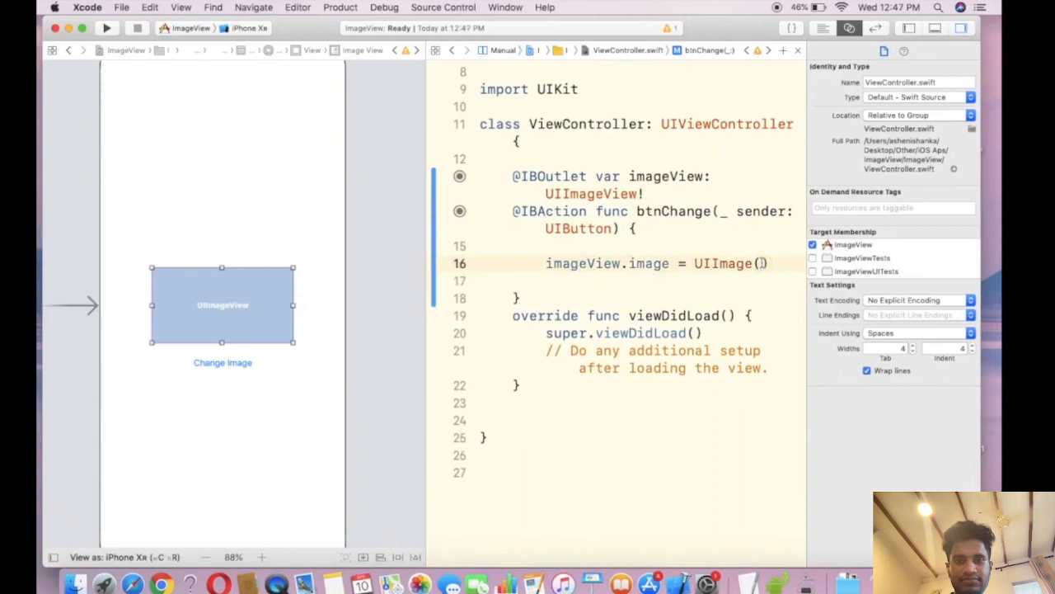
text(named:)
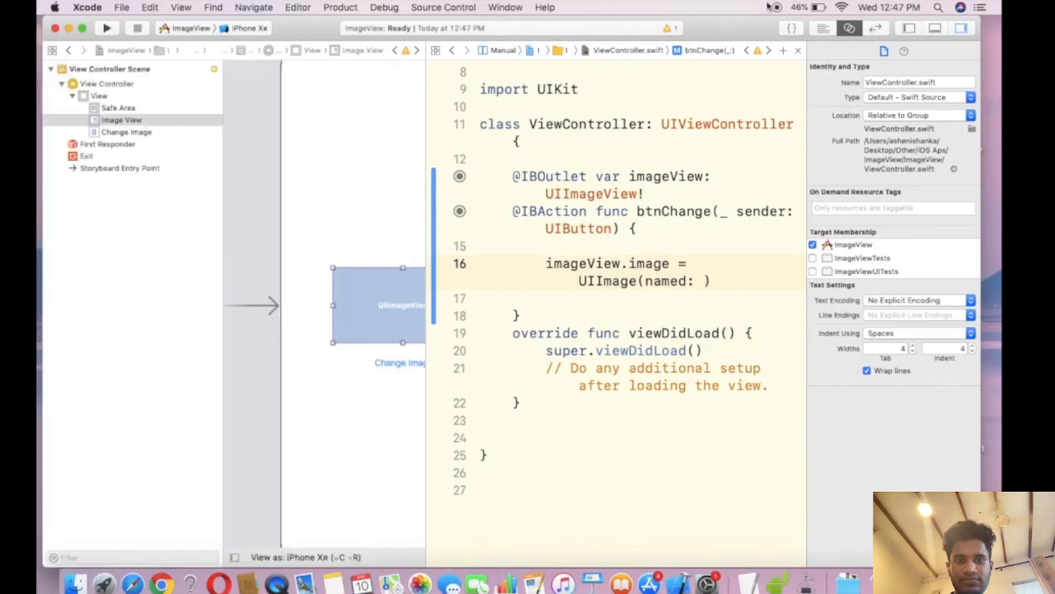
Confirm the asset is named second in Assets.xcassets and finish the code with "second".
click(701, 280)
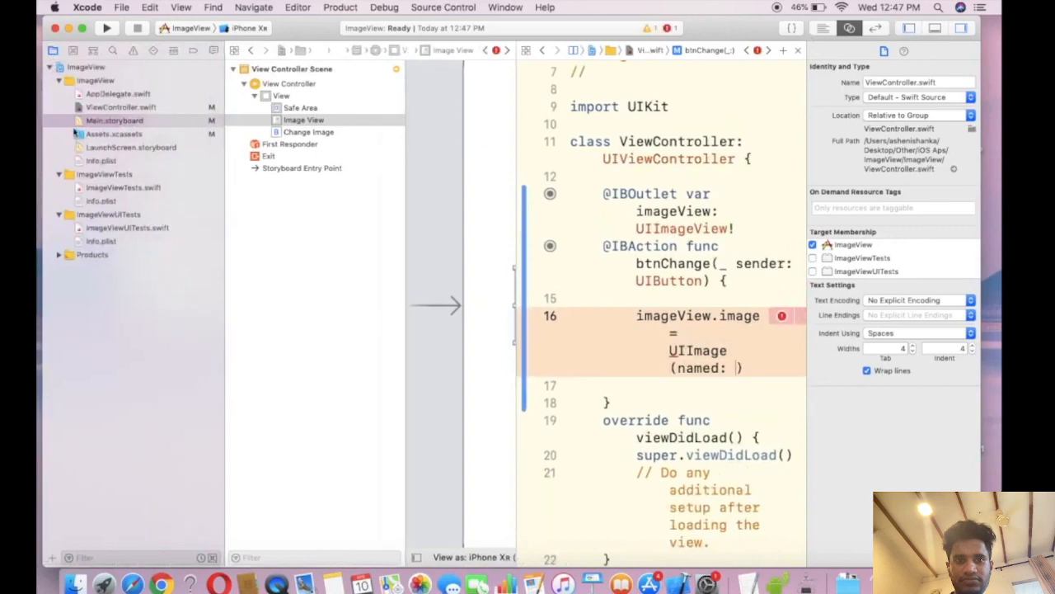
click(113, 133)
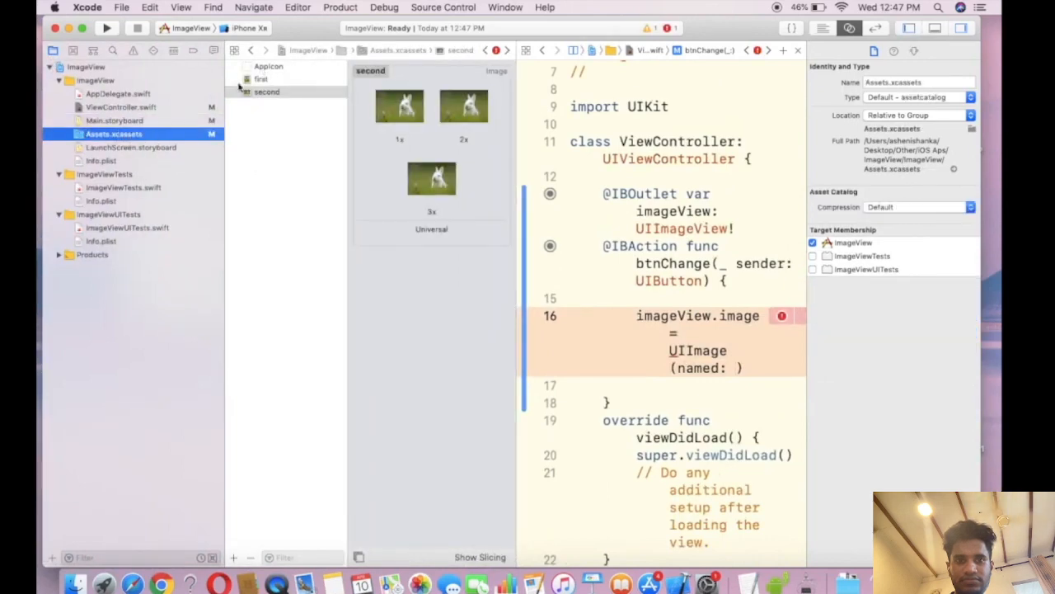
click(266, 93)
text(")
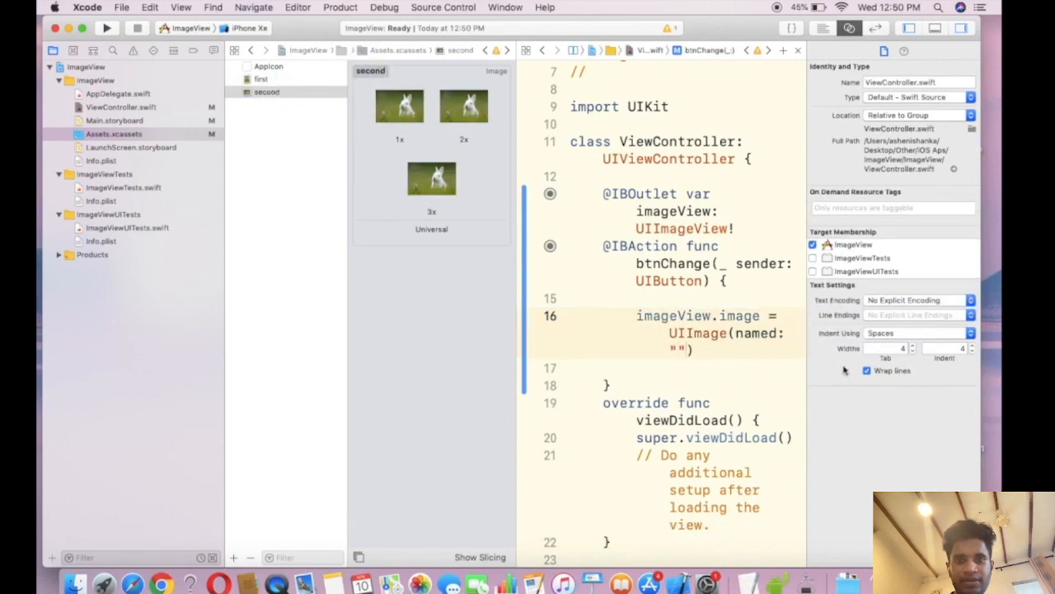
text(seco)
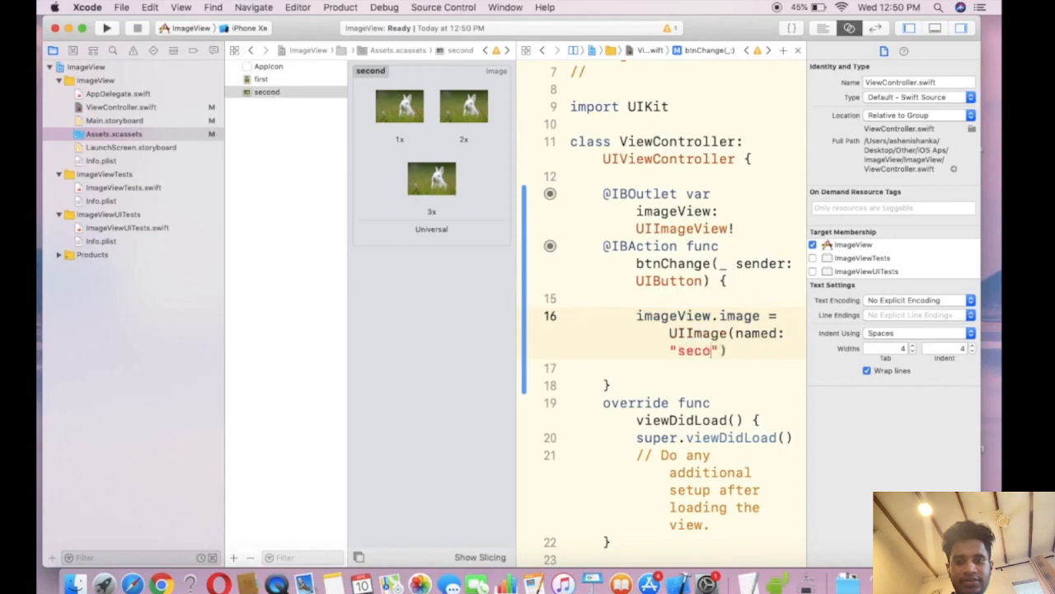
text(nd)
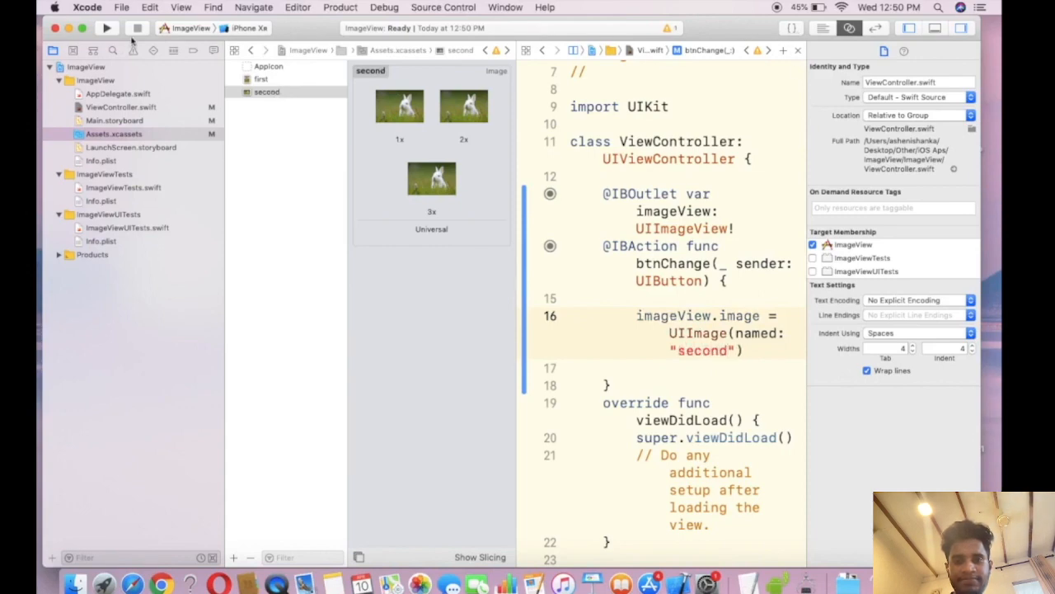
Run the app in the iPhone XR Simulator and tap Change Image, with no picture shown yet.
click(106, 26)
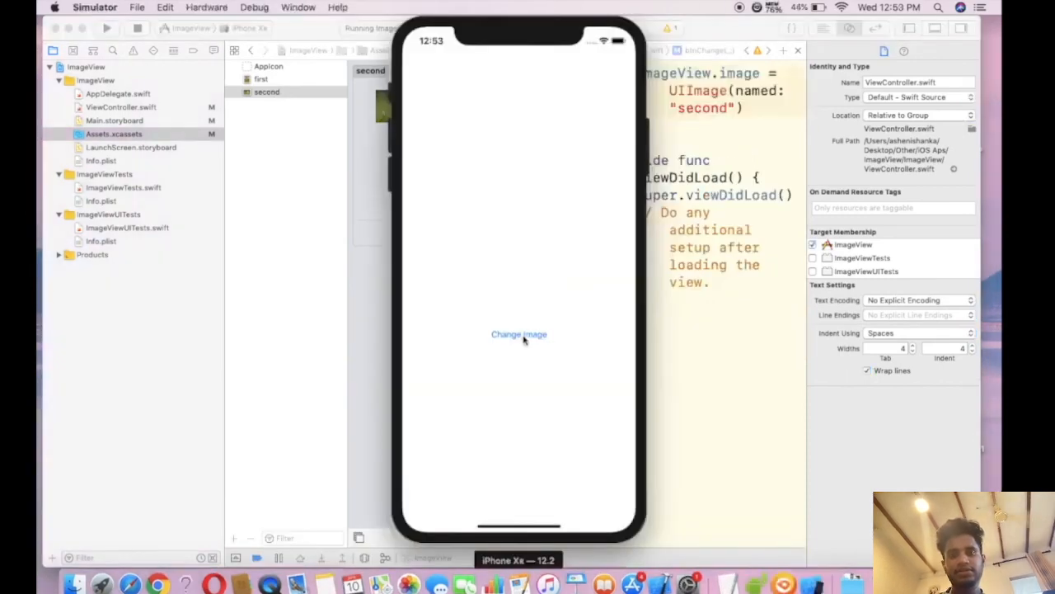
click(518, 333)
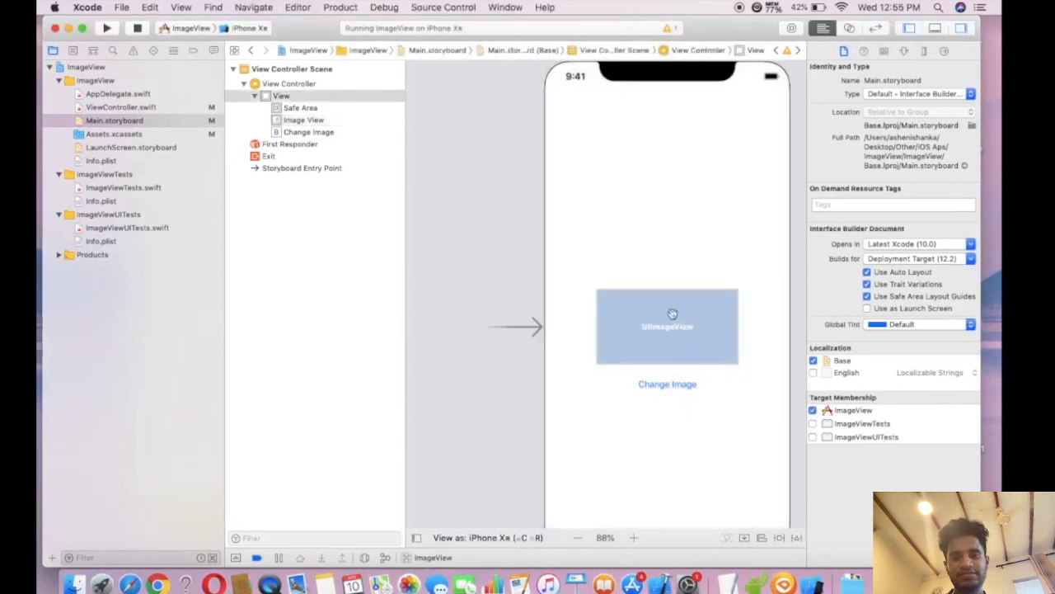
Set the image view's Image attribute to first in the storyboard and run the app again.
click(667, 326)
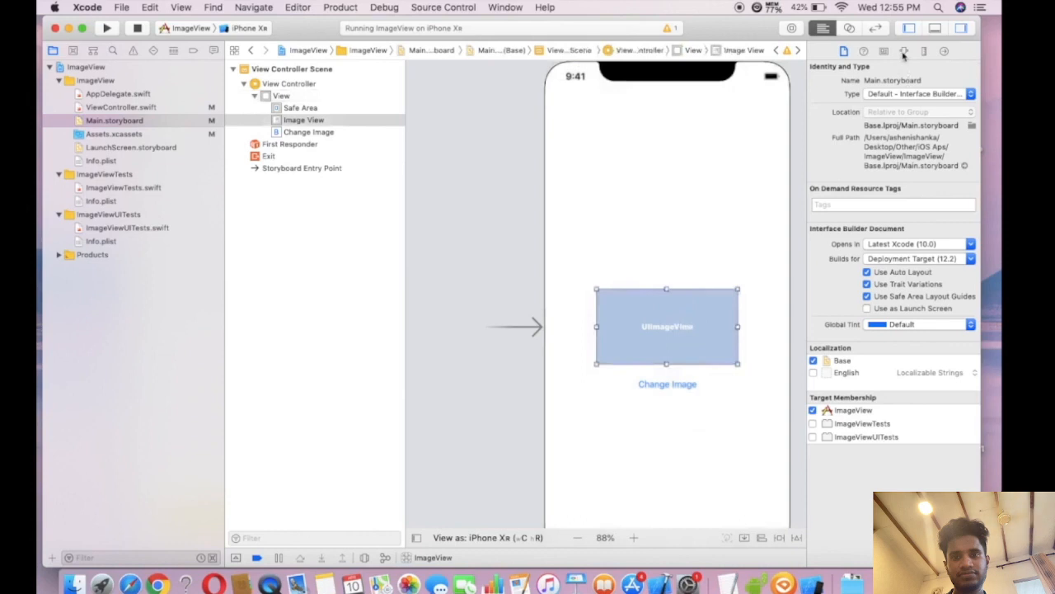
mouse_move(903, 51)
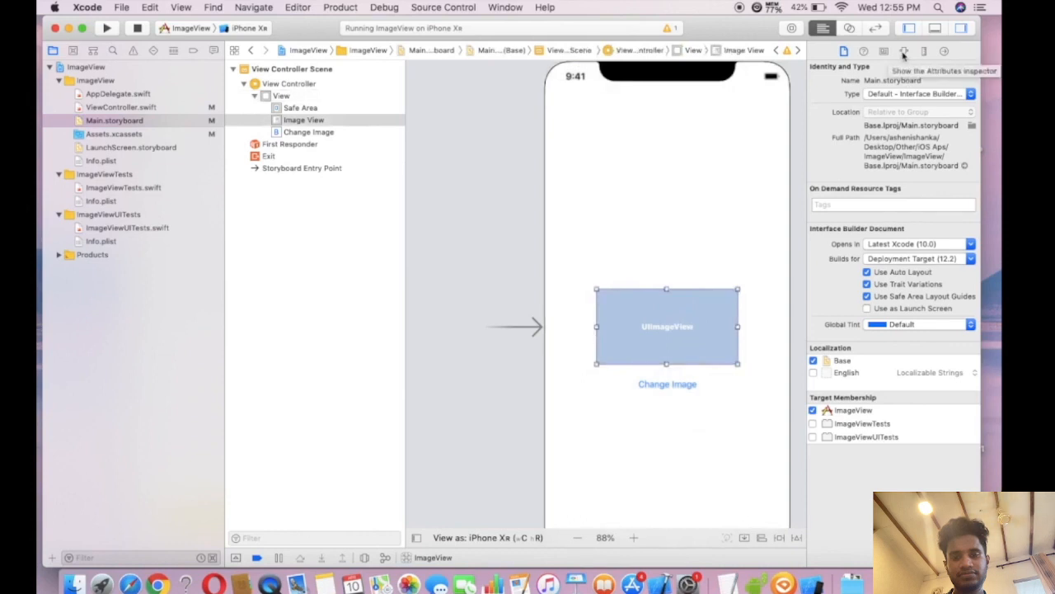
click(903, 51)
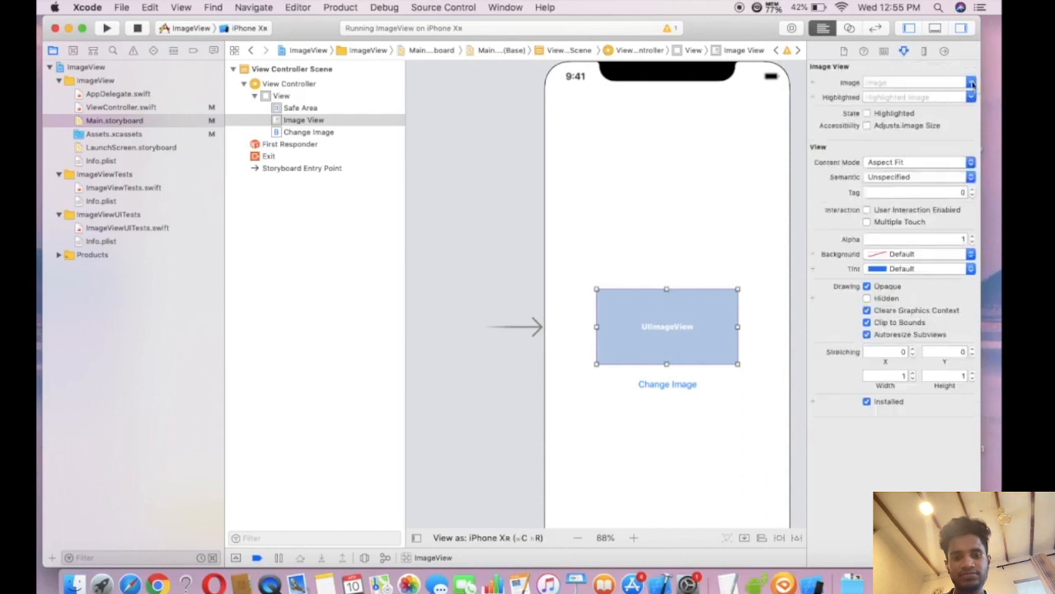
click(971, 82)
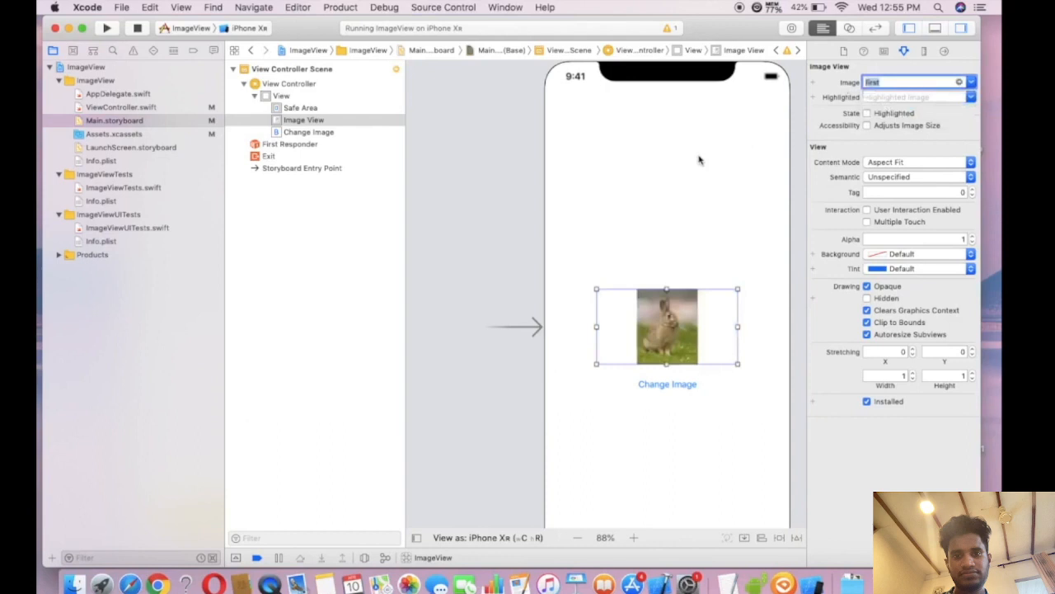
click(105, 28)
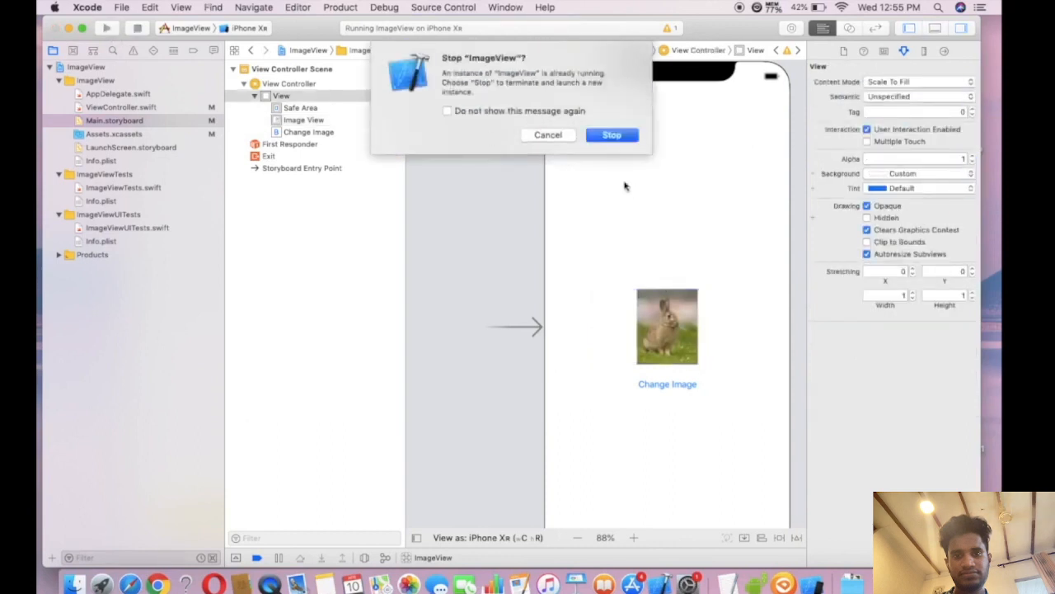
Relaunch the app and tap Change Image to swap the brown rabbit for the white rabbit.
click(612, 135)
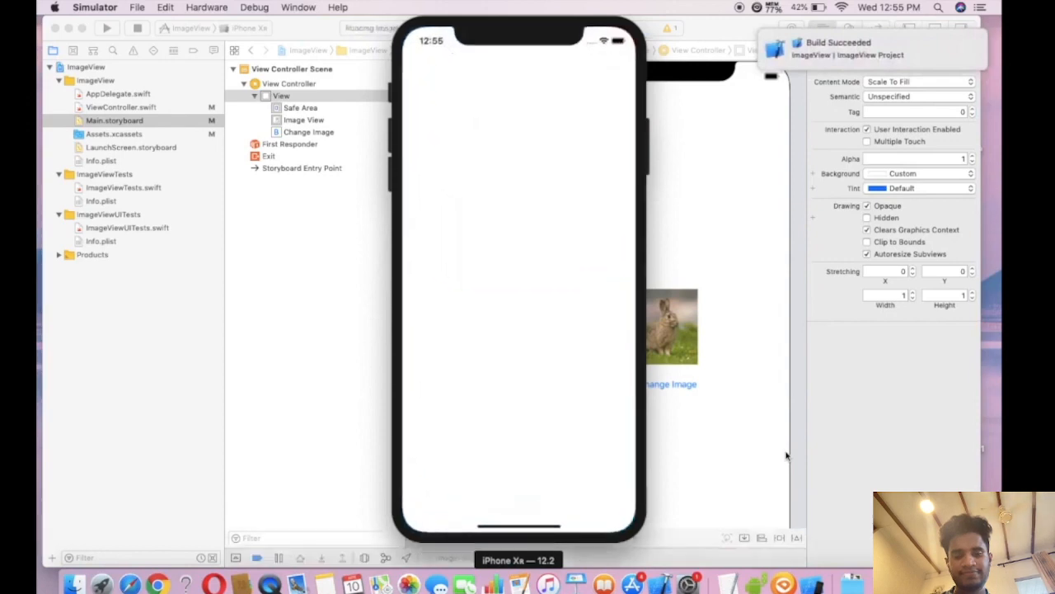
click(517, 333)
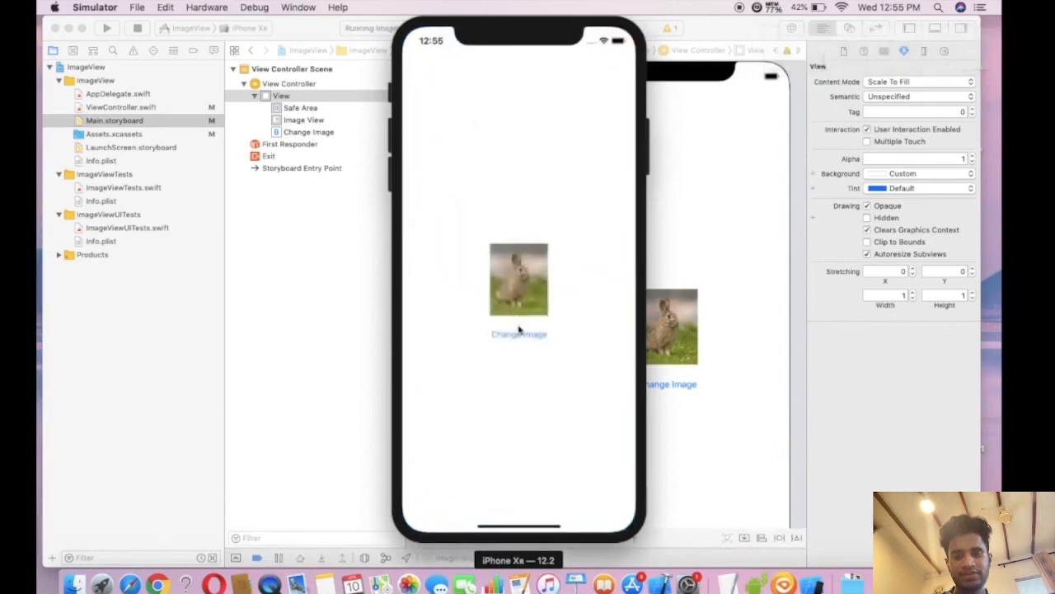
click(518, 333)
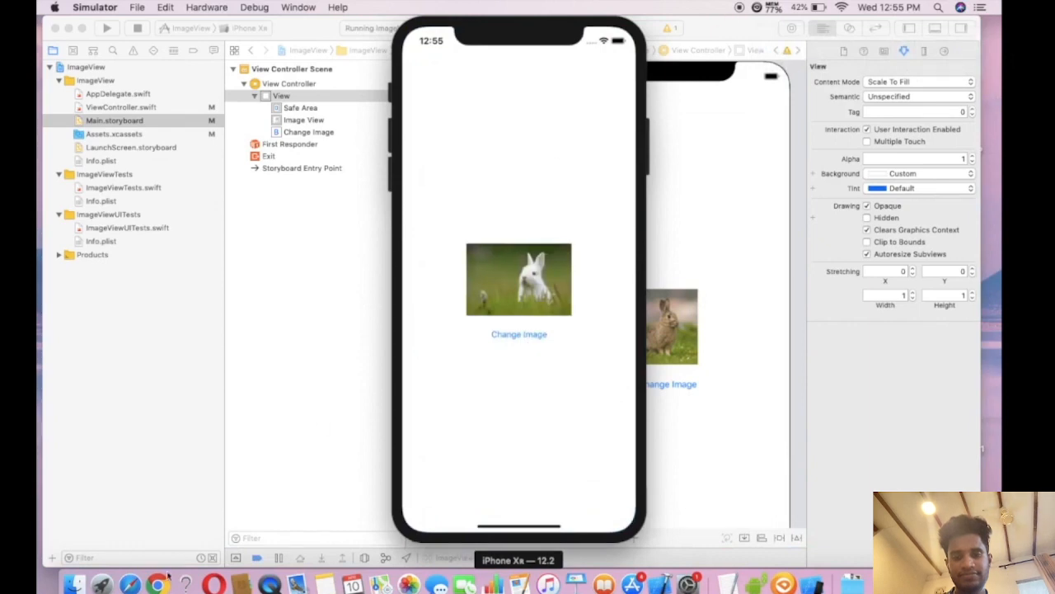
mouse_move(156, 584)
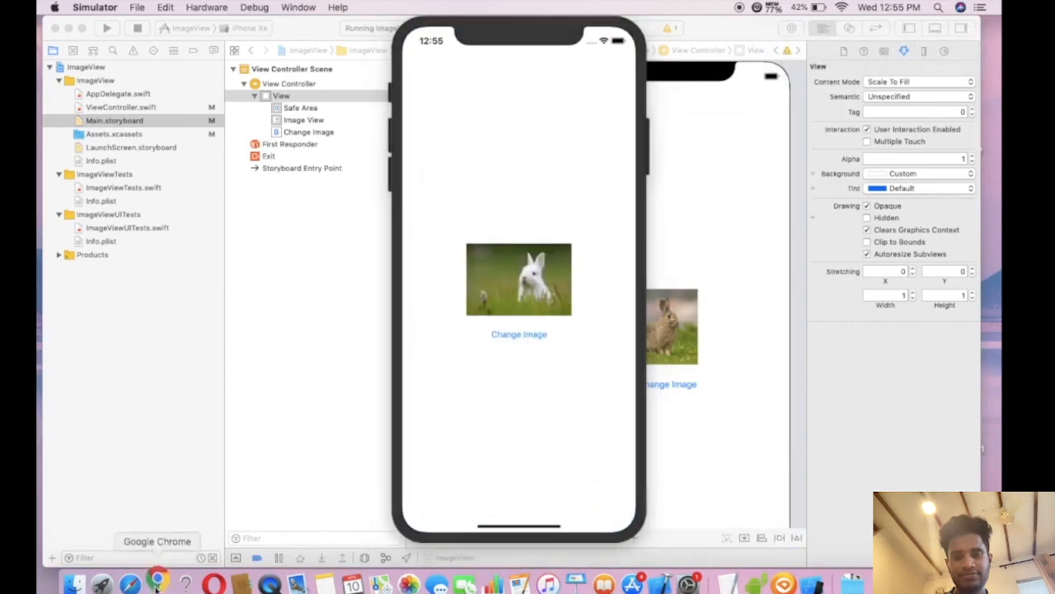